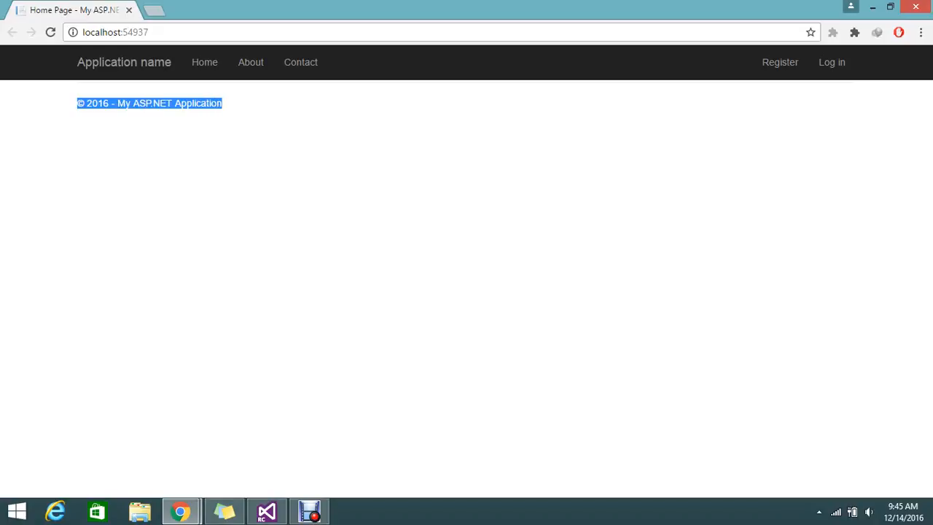
- Navigate the running site to its Log in page via the top navigation bar link
double_click(198, 102)
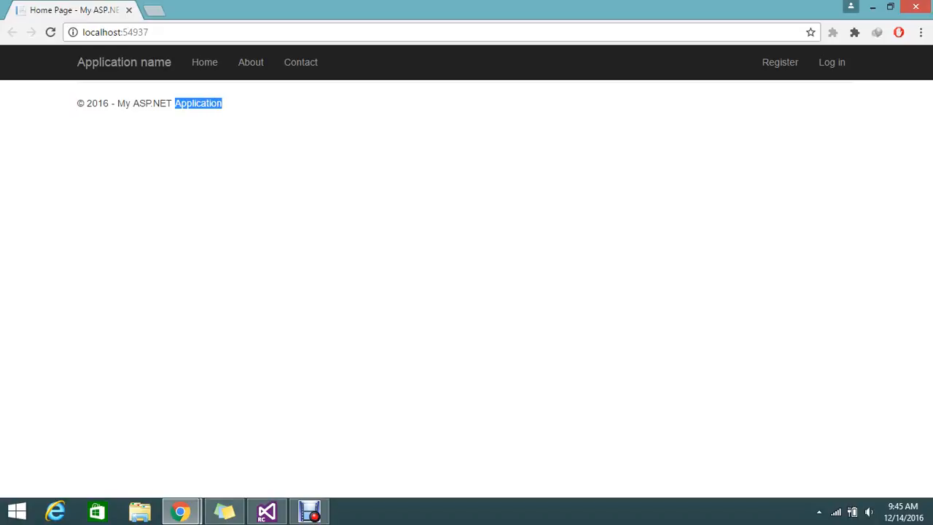
left_click(831, 61)
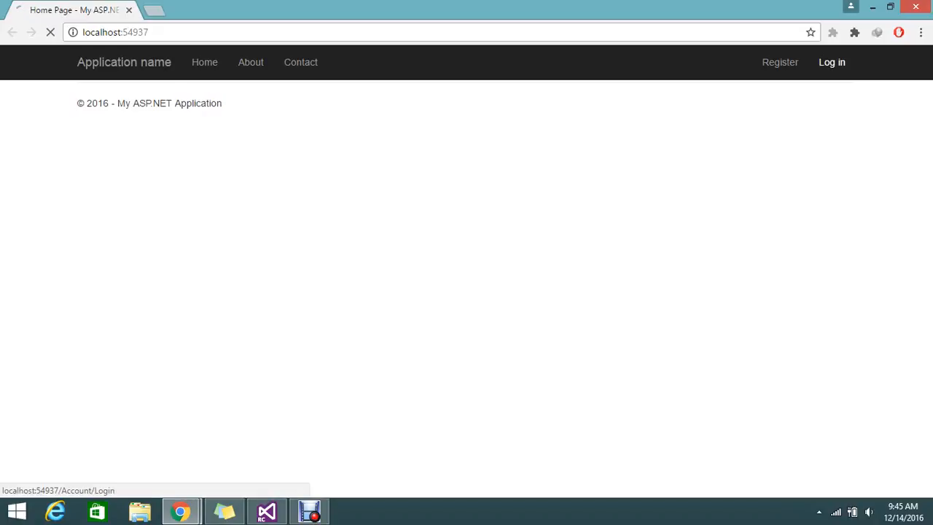
left_click(830, 61)
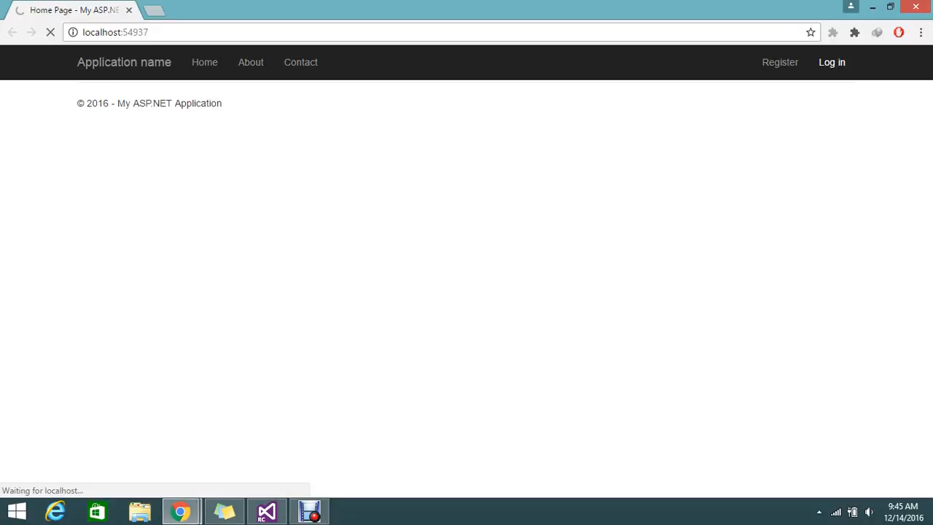
left_click(831, 61)
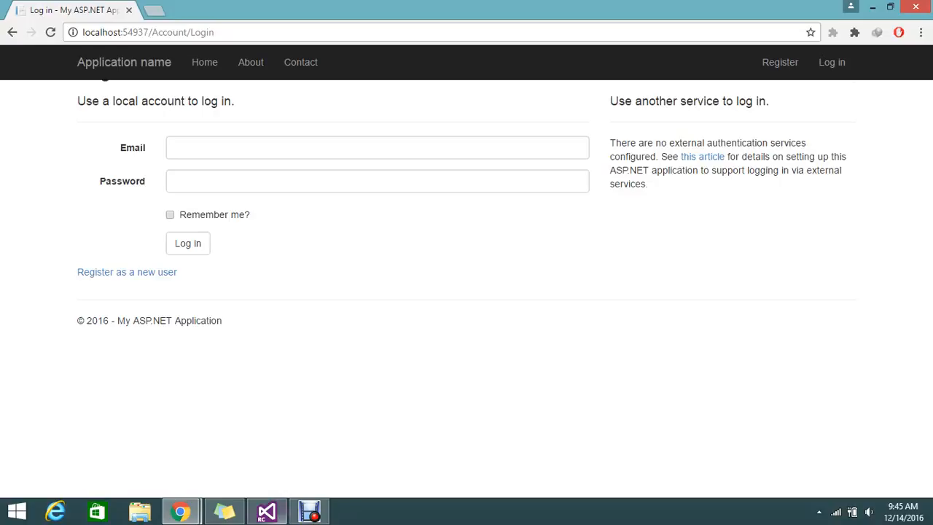
left_click(266, 510)
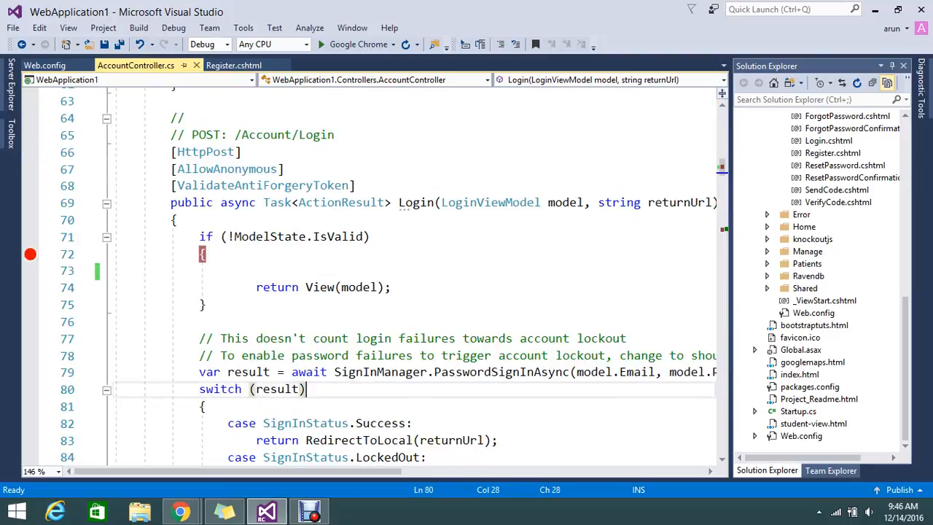
scroll("down", 3)
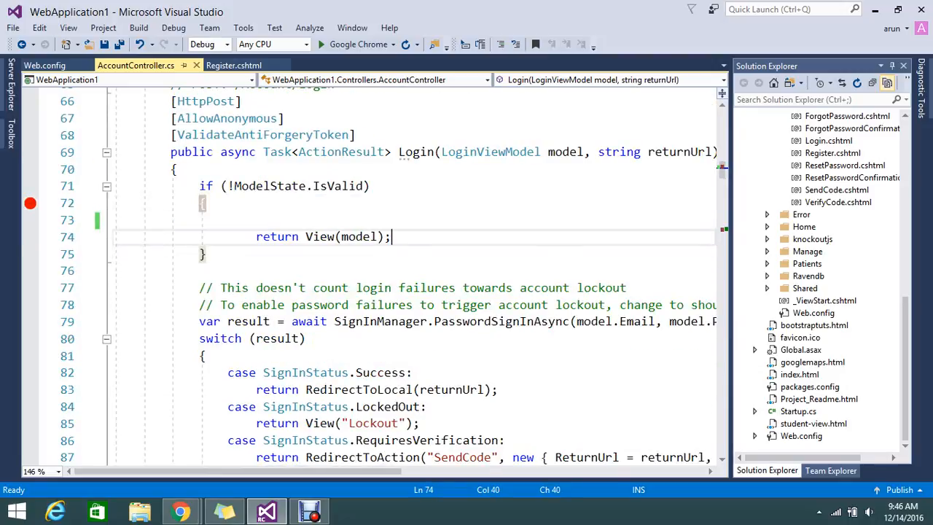
left_click(207, 253)
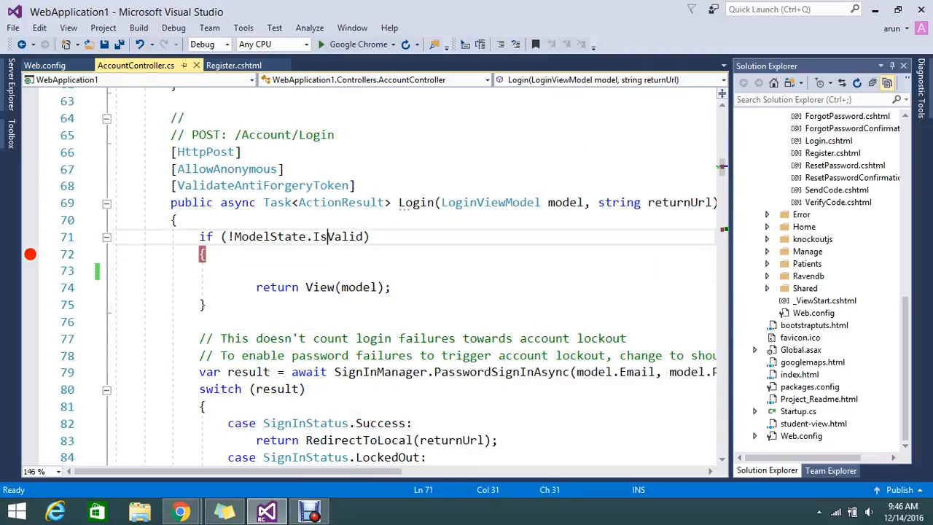
double_click(341, 236)
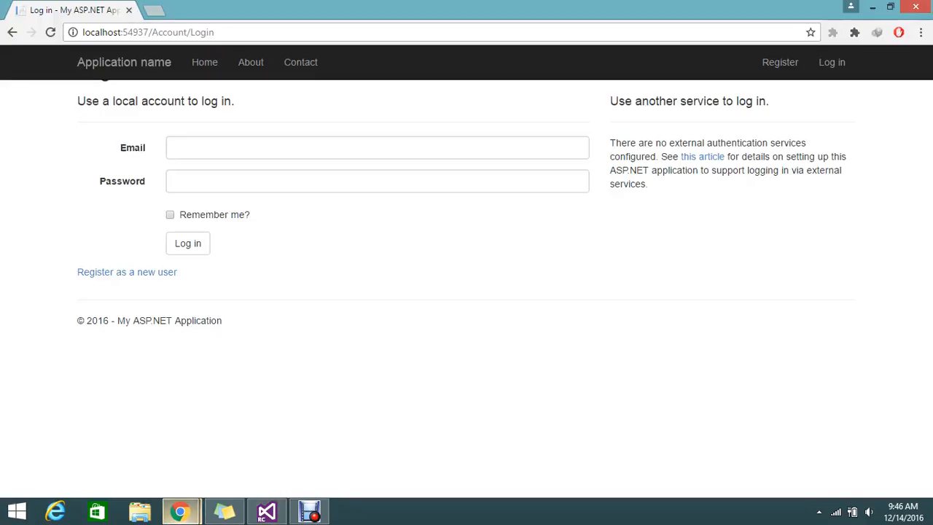
- Submit the login form with empty fields to trigger the Email and Password required messages
left_click(376, 147)
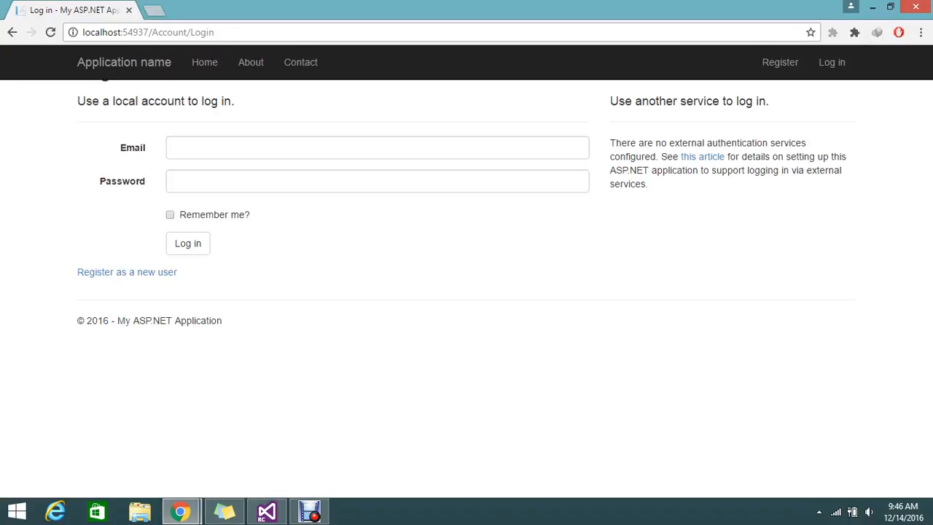
left_click(376, 147)
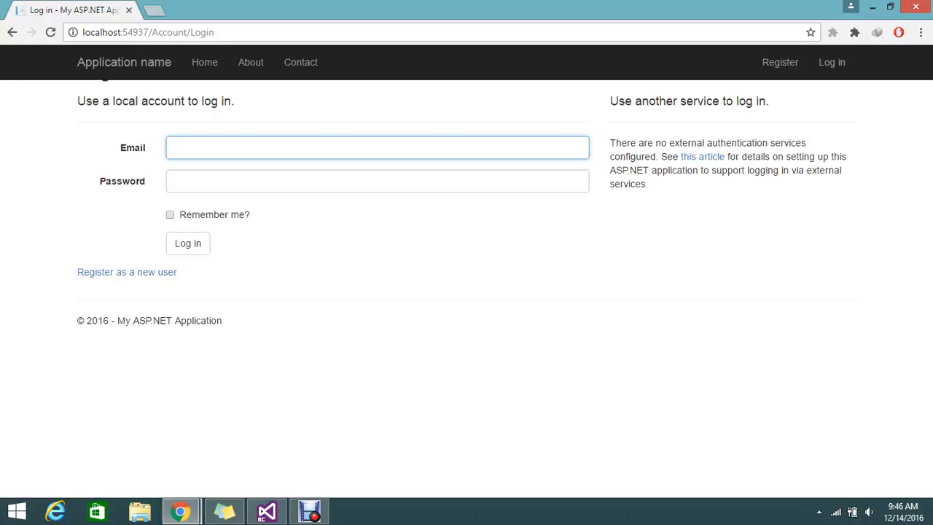
left_click(187, 242)
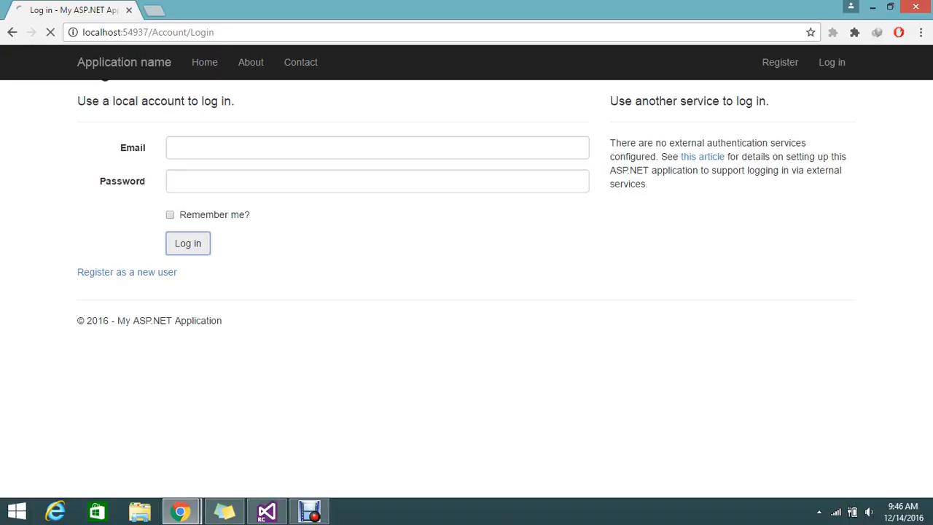
left_click(187, 242)
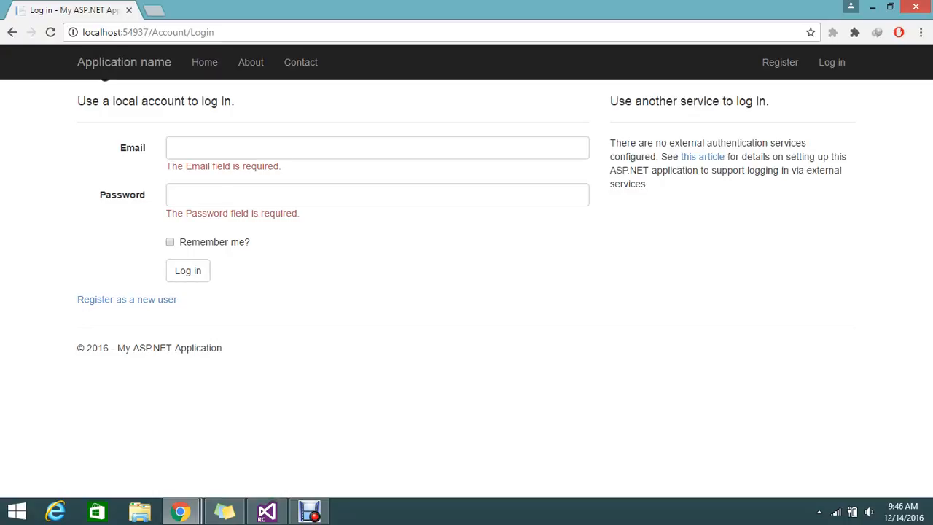
left_click(265, 510)
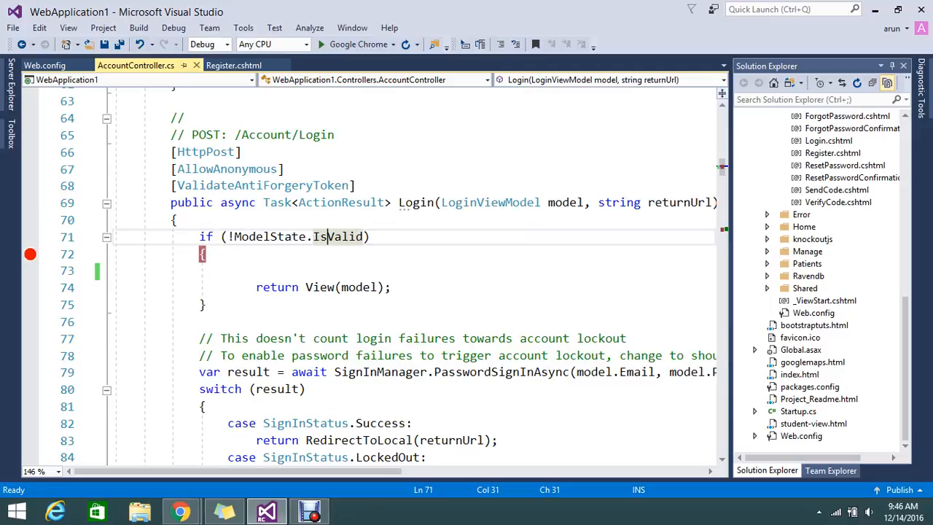
mouse_move(276, 236)
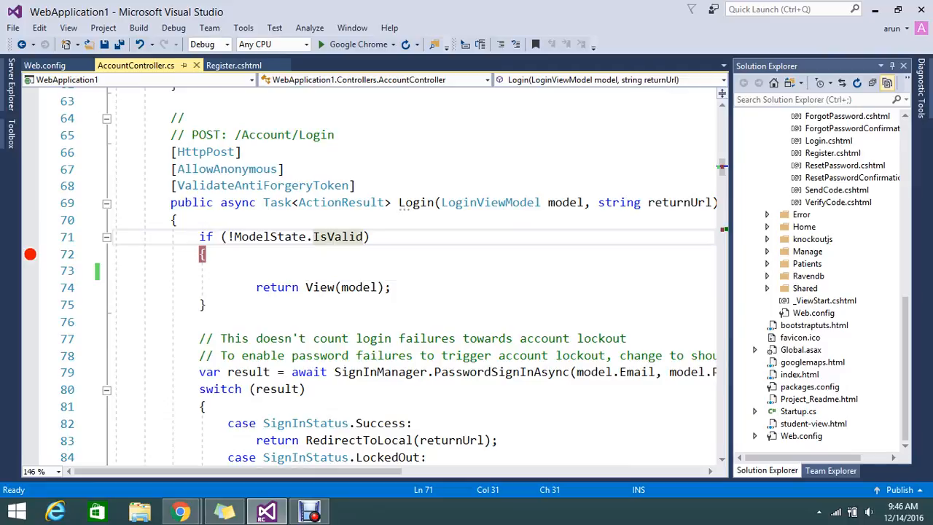
mouse_move(277, 236)
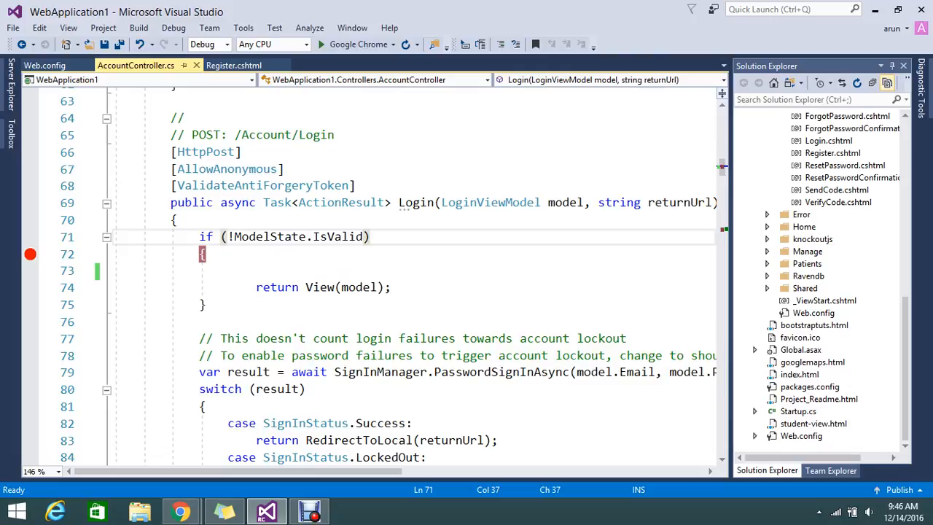
- Run the project in Debug mode with the Google Chrome run button
left_click(370, 236)
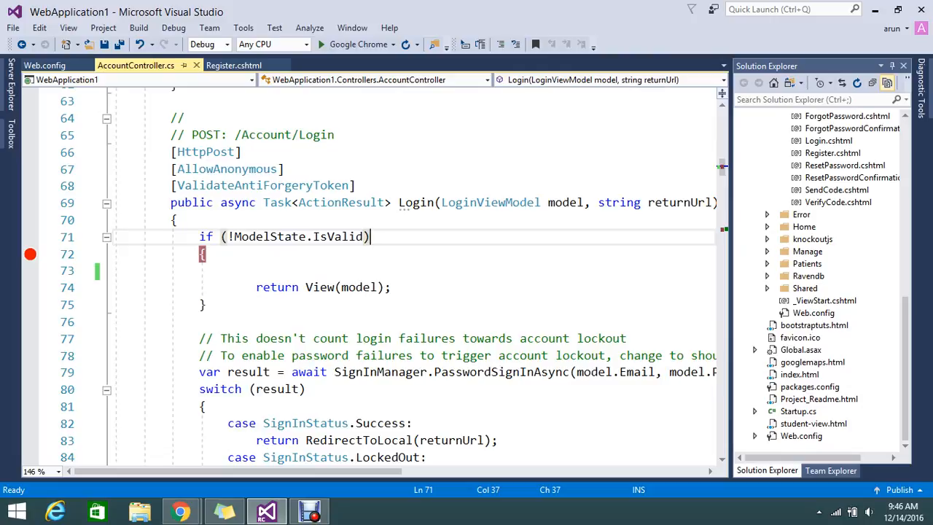
mouse_move(357, 43)
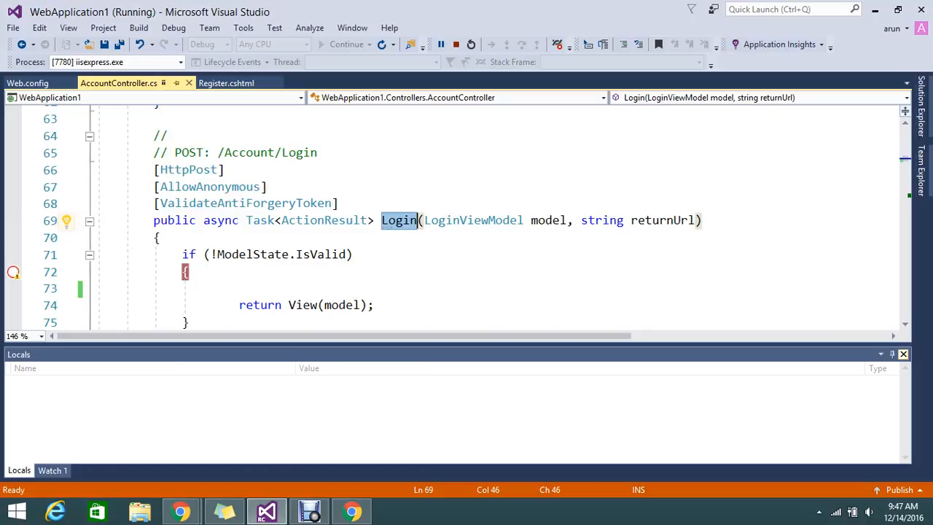
- Confirm ClientValidationEnabled is false in Web.config and return to the controller code
left_click(27, 81)
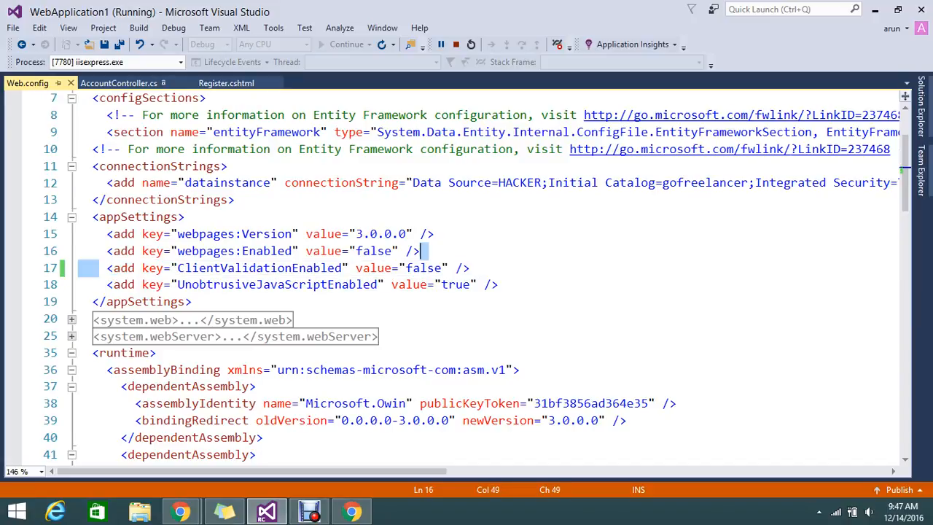
double_click(423, 269)
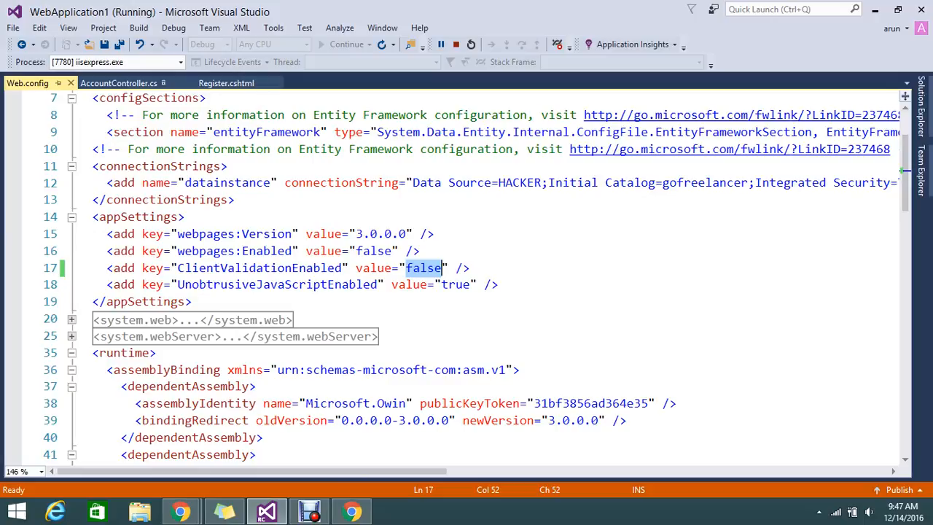
left_click(120, 82)
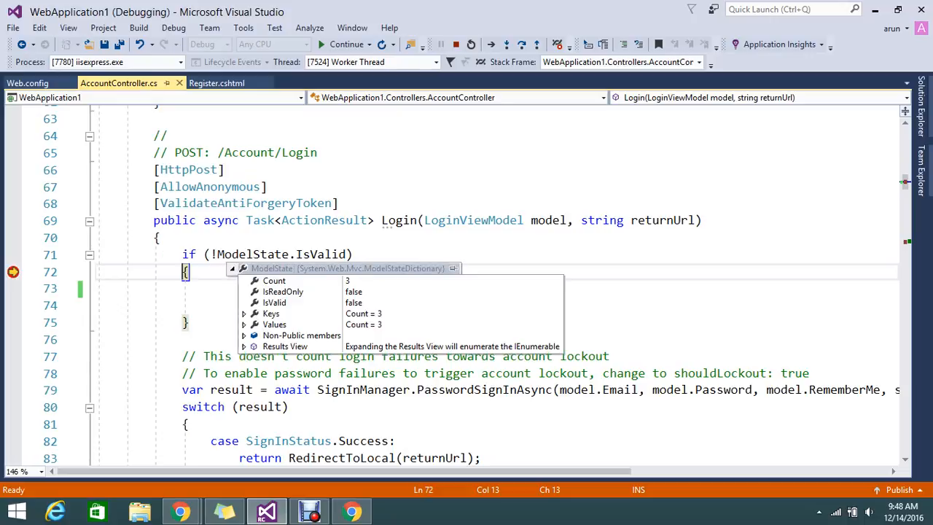
mouse_move(271, 314)
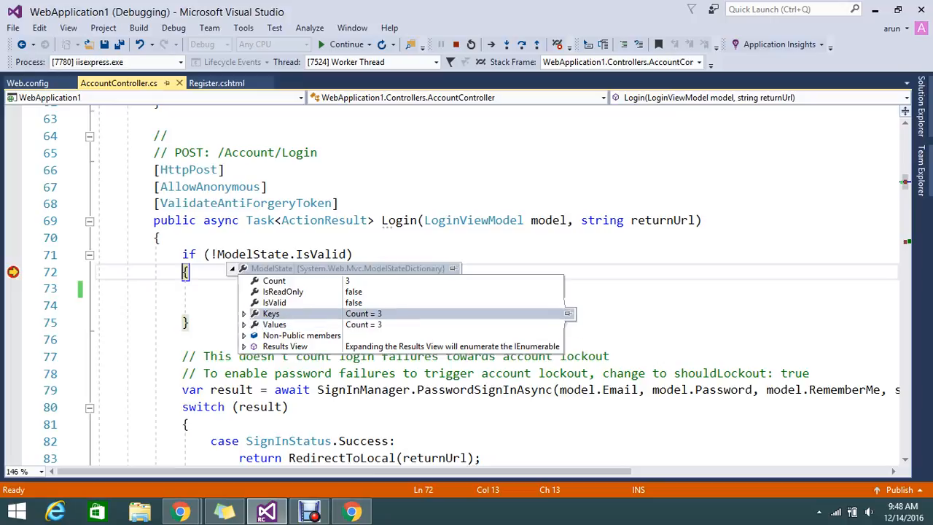
left_click(244, 313)
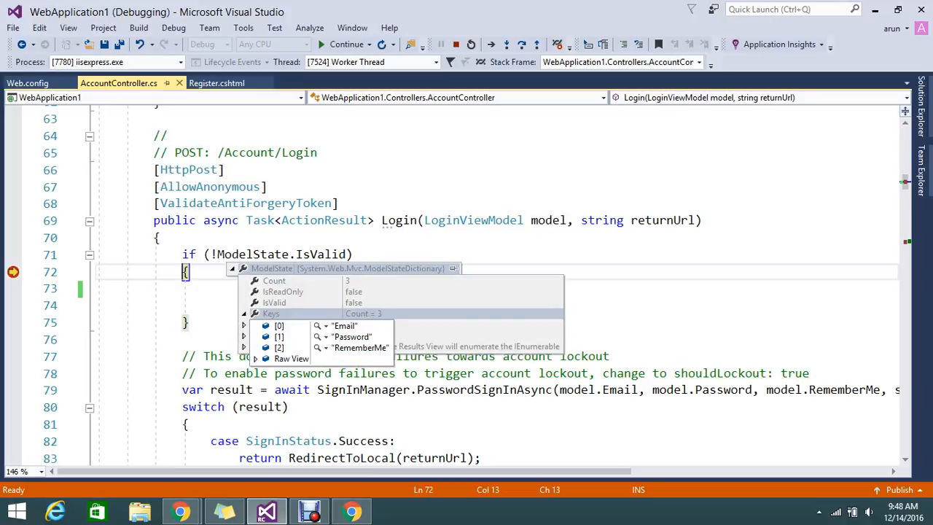
left_click(245, 314)
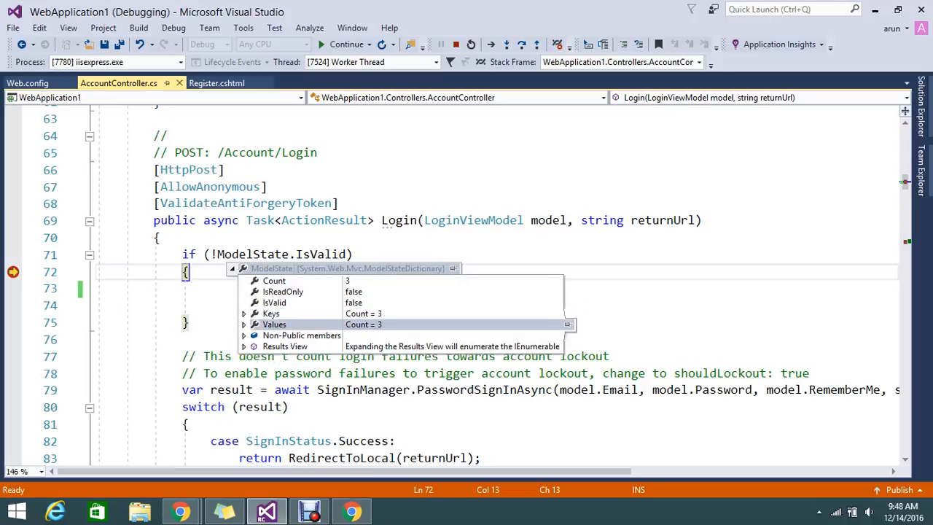
left_click(245, 324)
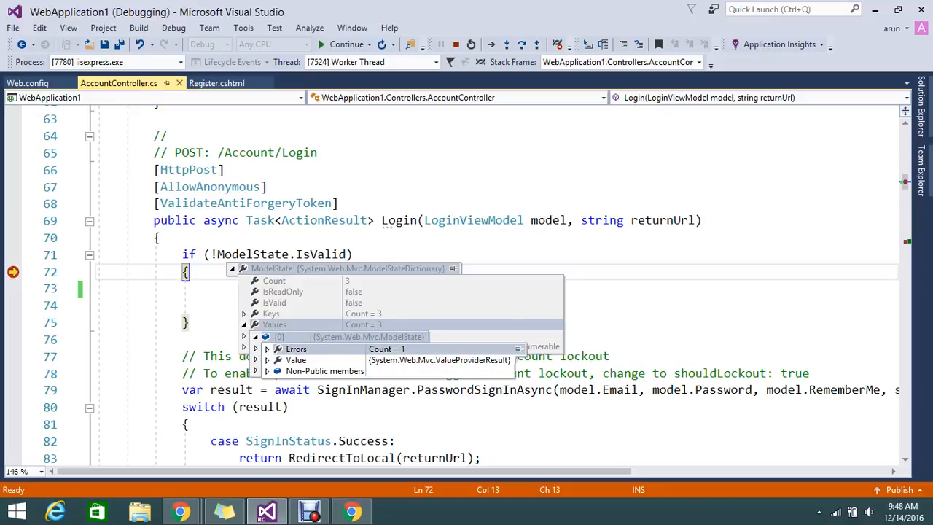
left_click(267, 348)
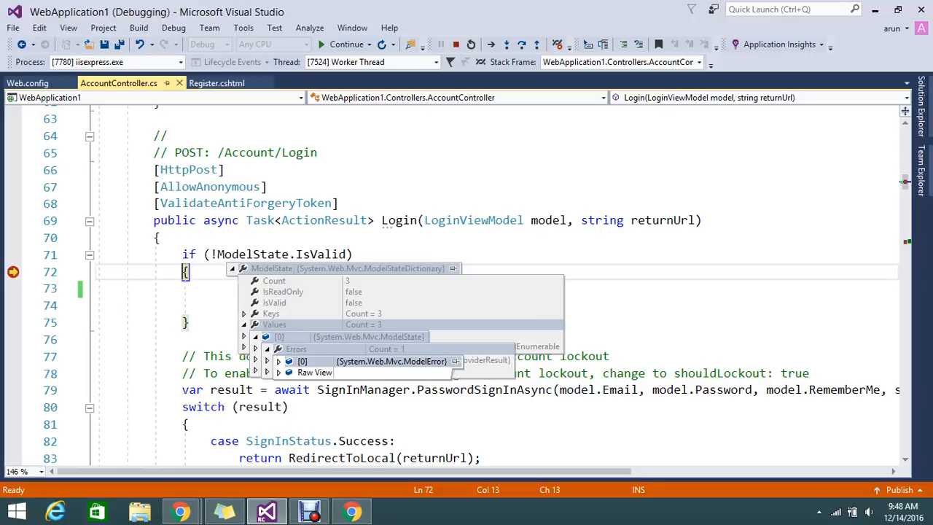
left_click(279, 361)
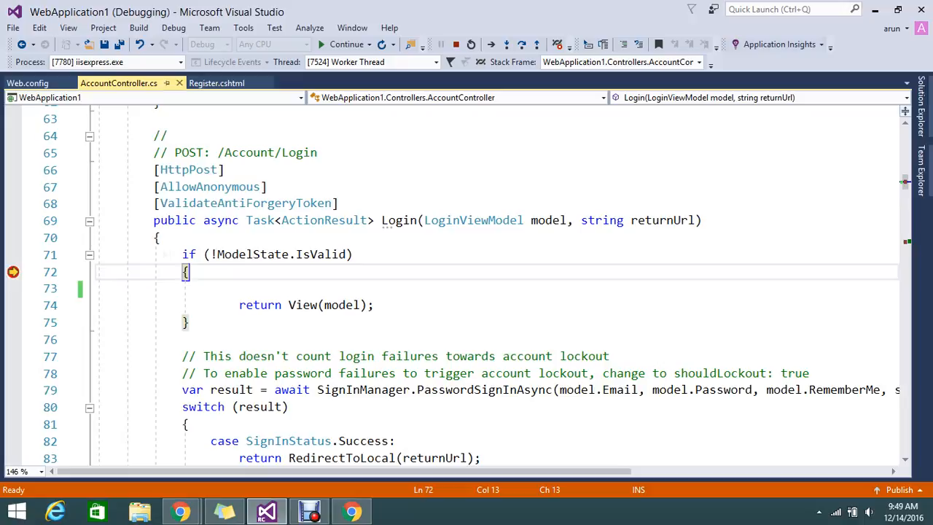
mouse_move(531, 220)
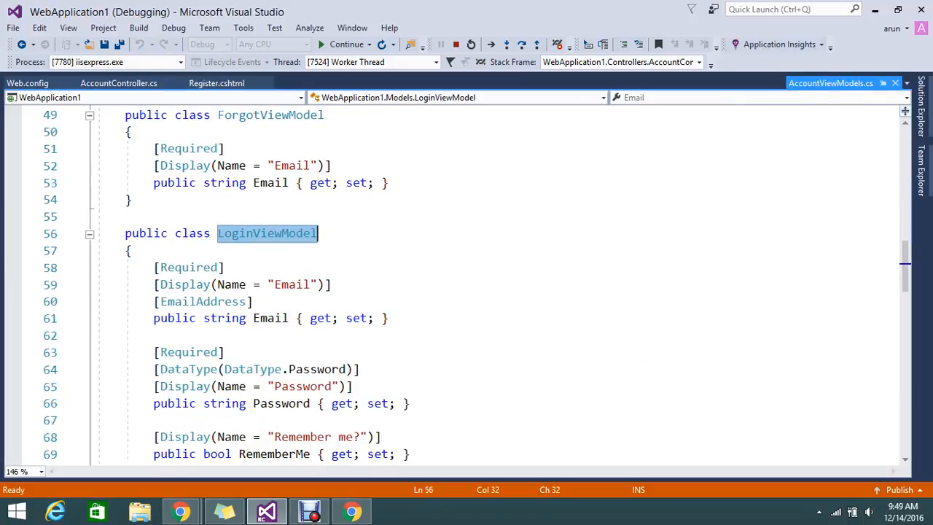
scroll("down", 3)
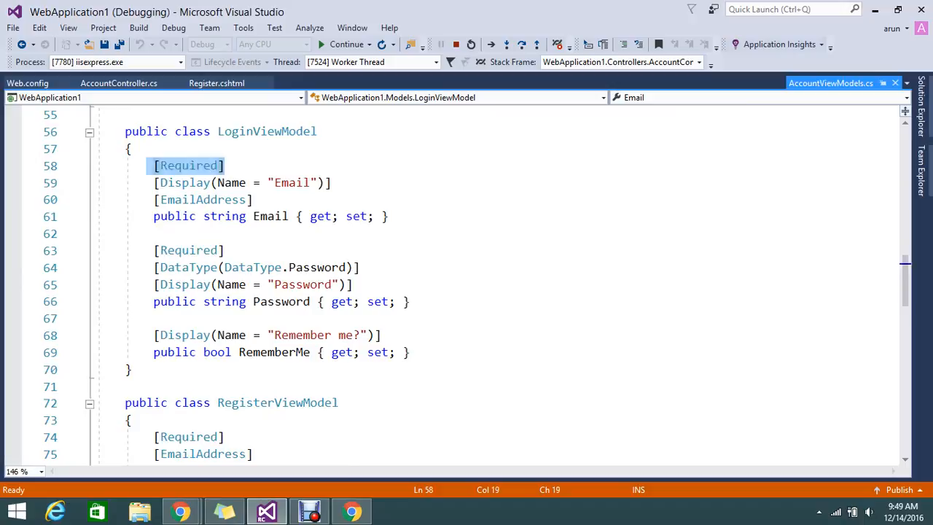
left_click(202, 198)
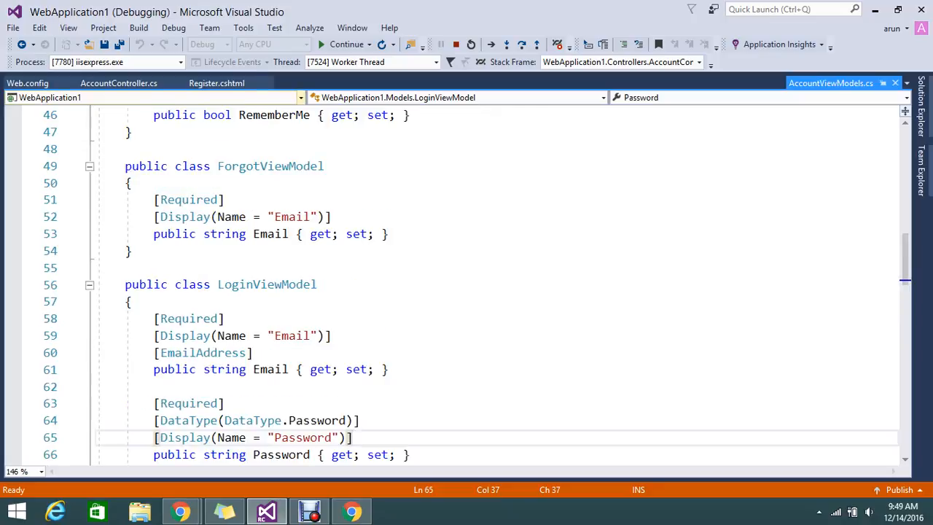
left_click(118, 81)
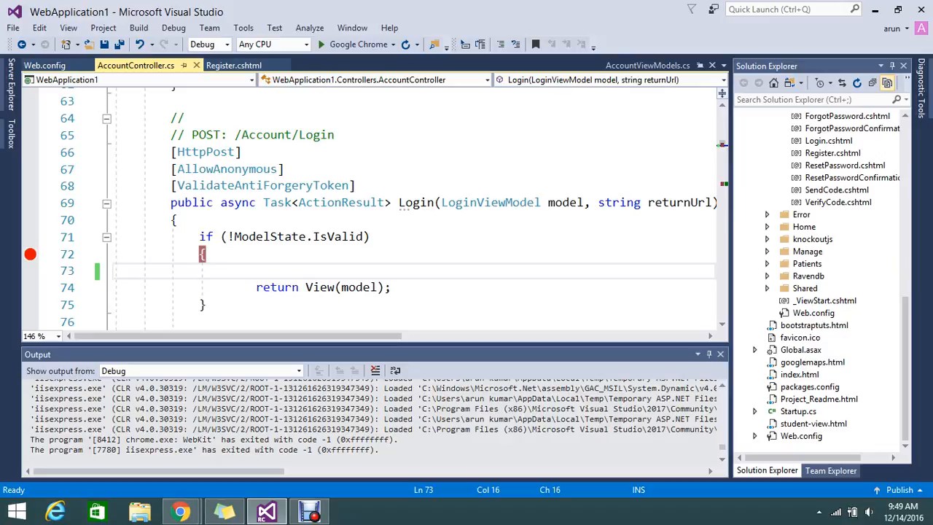
- Add a foreach over ViewData.ModelState.Values inside the invalid-model branch
type("fo")
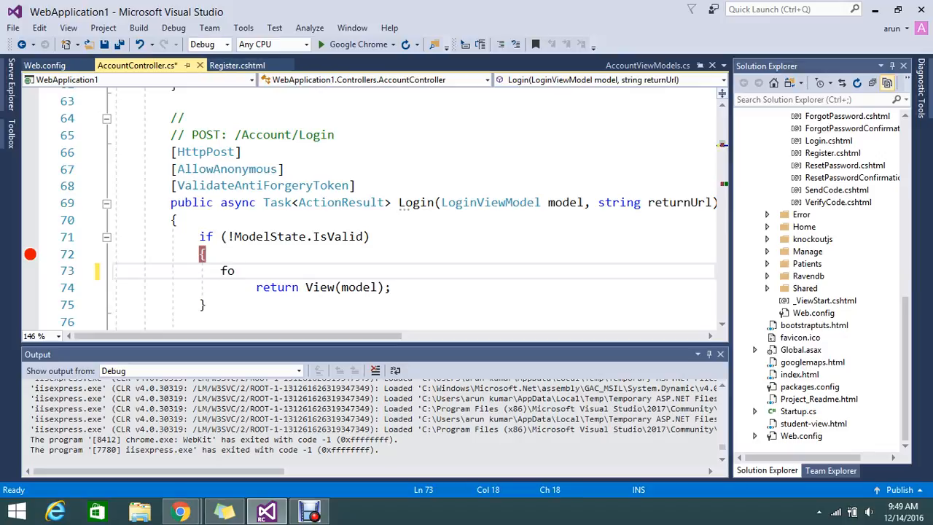
type("reach")
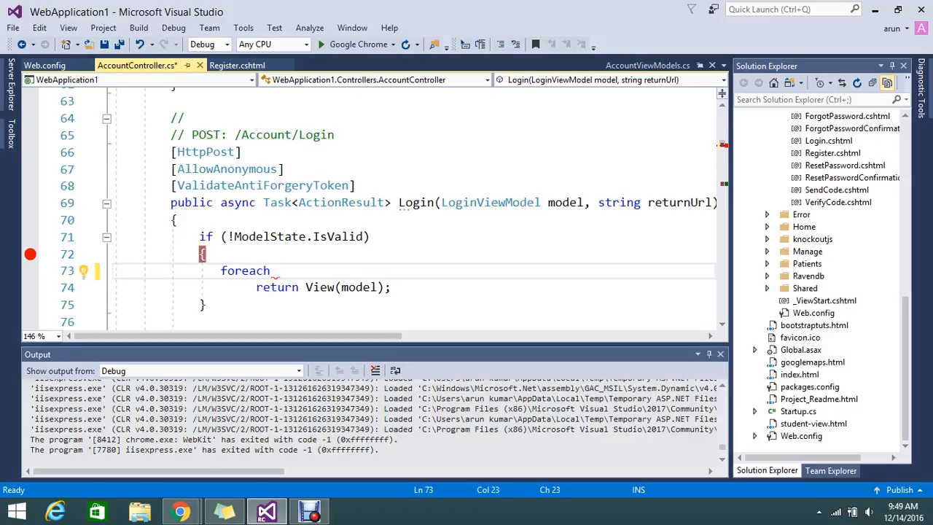
type("(m)")
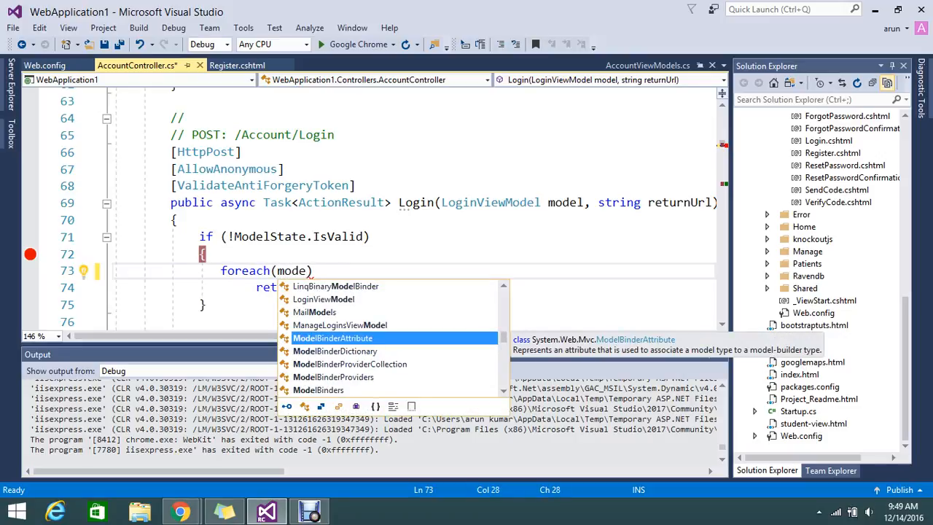
type("lst")
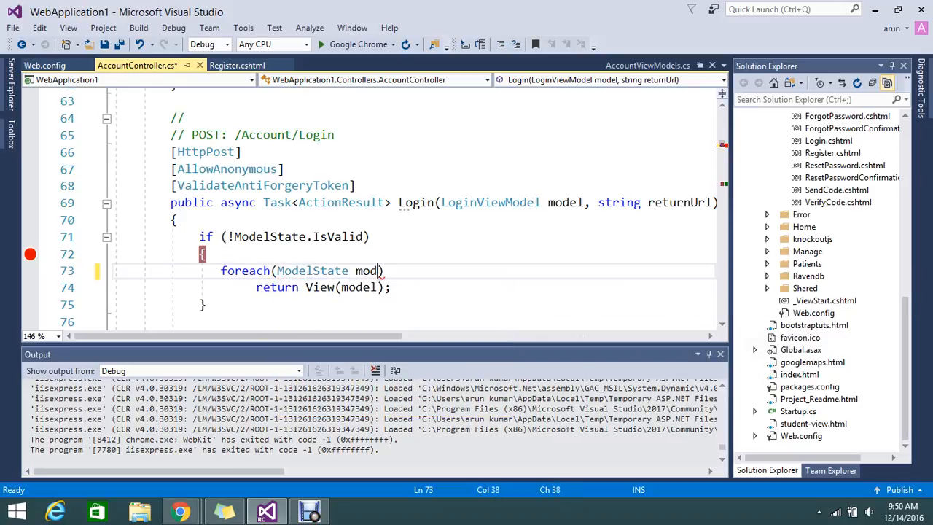
type("lstate in")
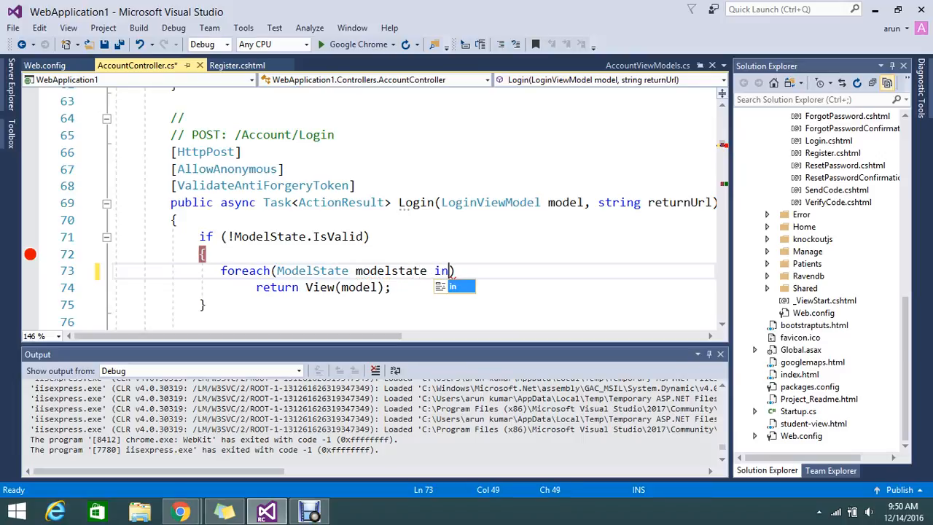
type("view")
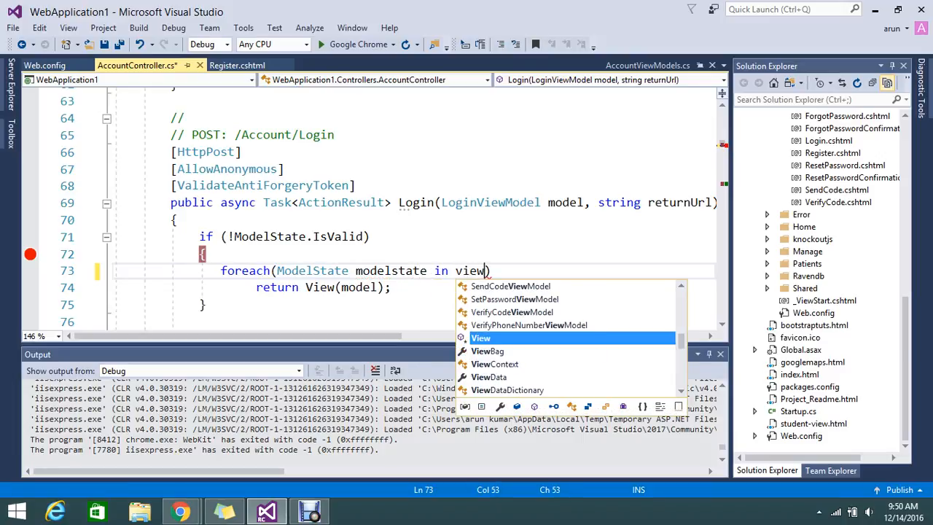
type("Data.ModelState")
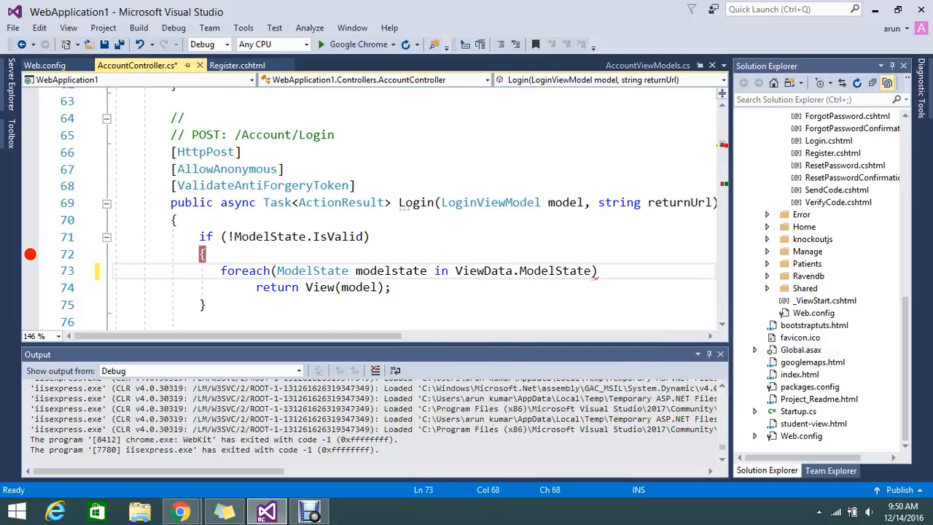
type("v")
type("{")
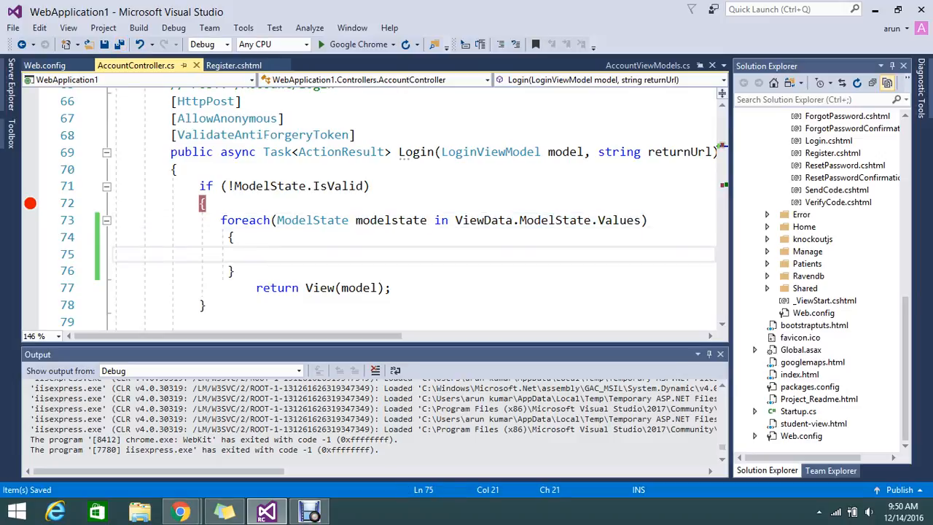
left_click(391, 219)
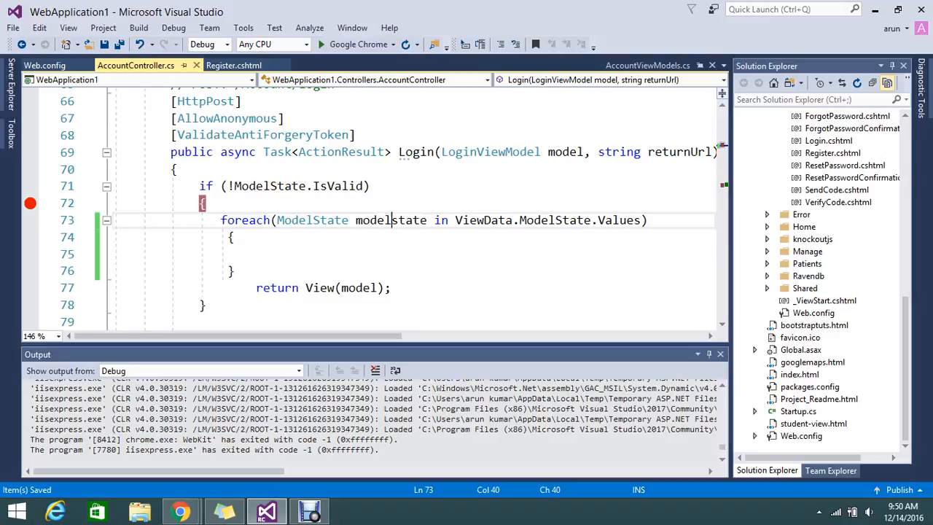
double_click(391, 219)
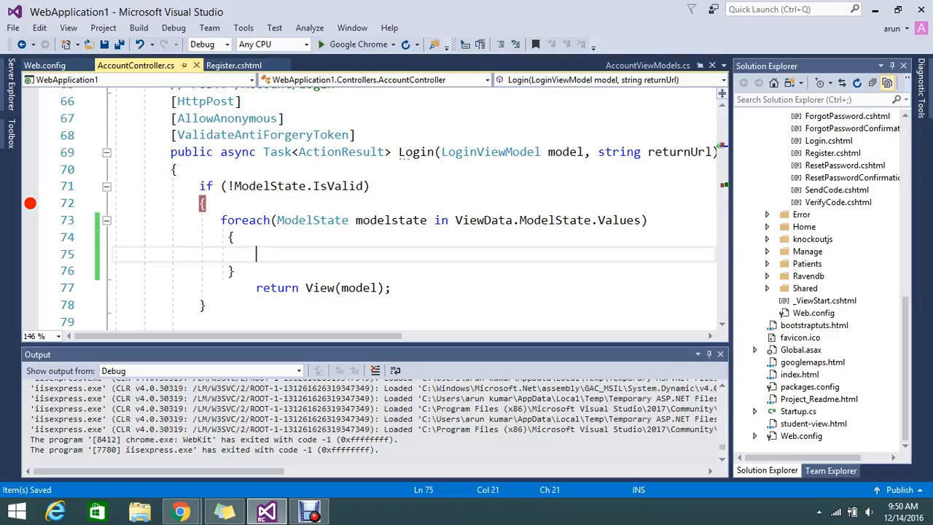
- Nest a foreach over modelstate.Errors inside the outer loop
type("for")
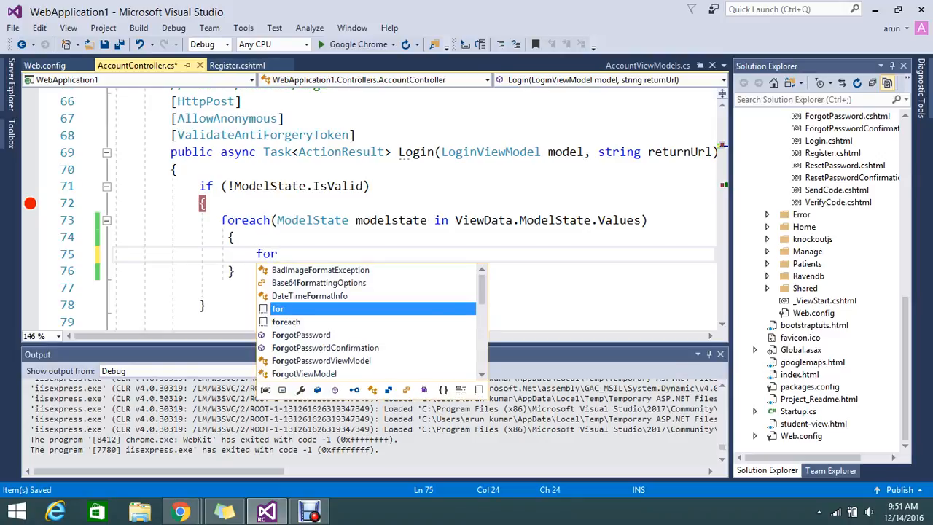
type("each")
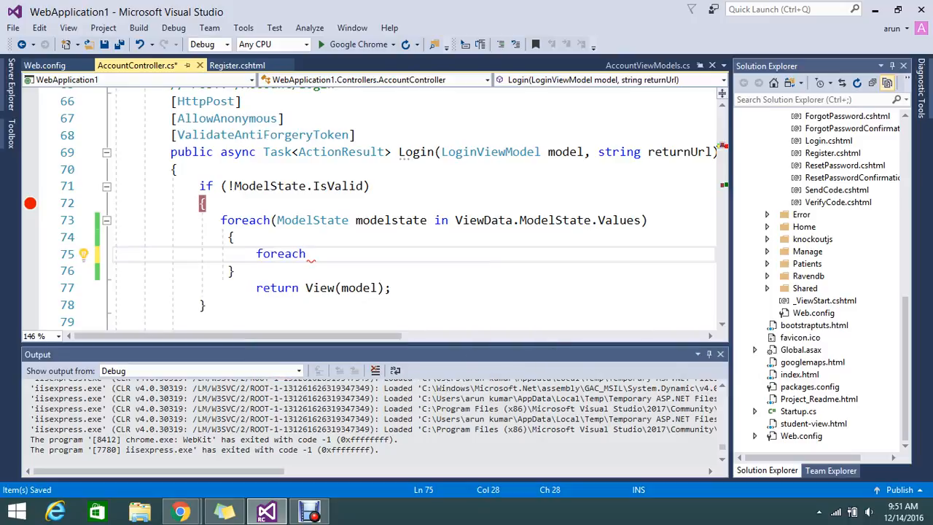
type("mod)")
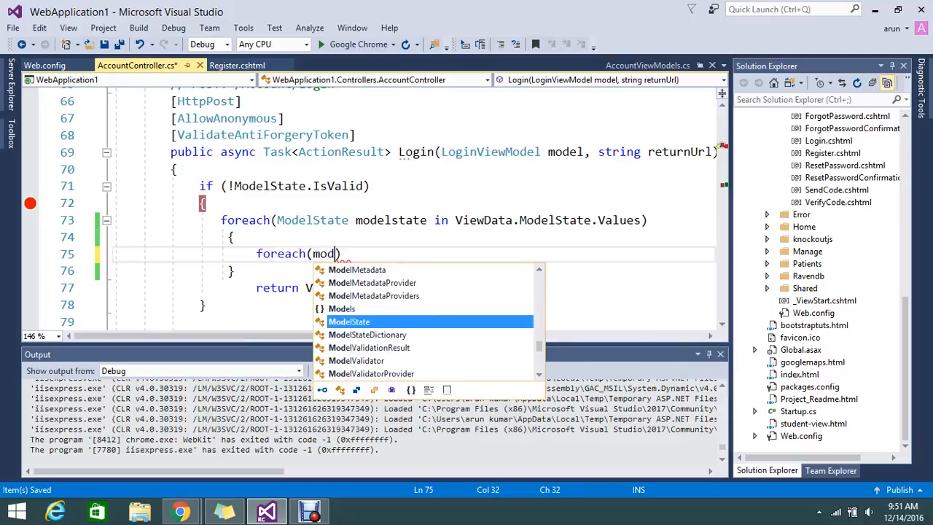
type("elError")
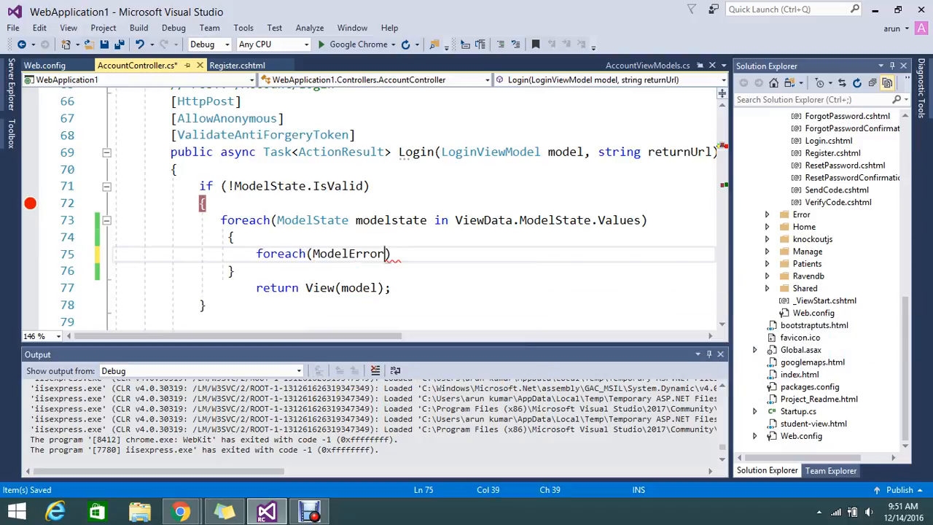
type("error in ,")
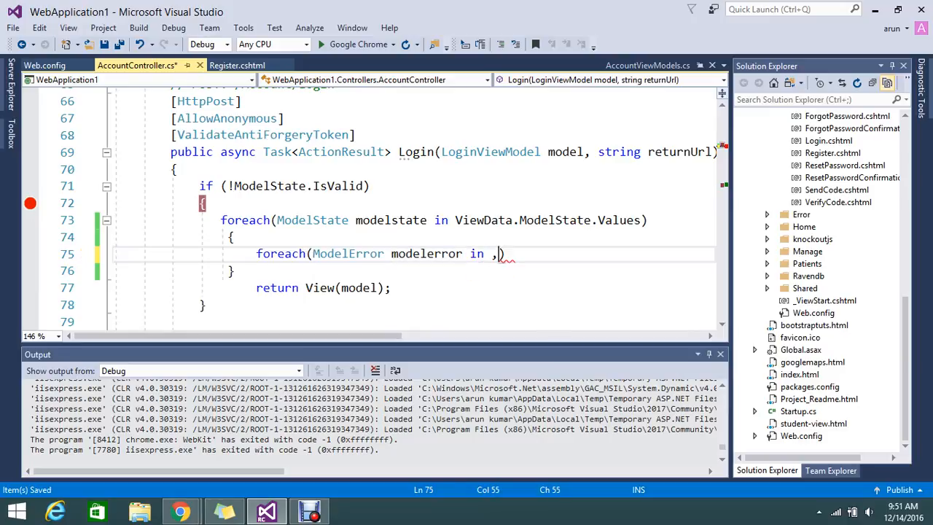
key("Backspace")
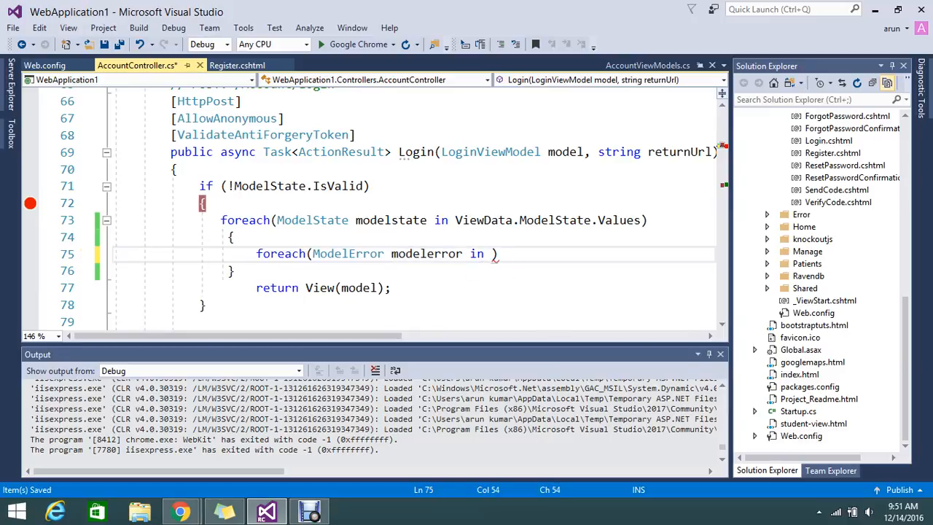
type("modelstate.")
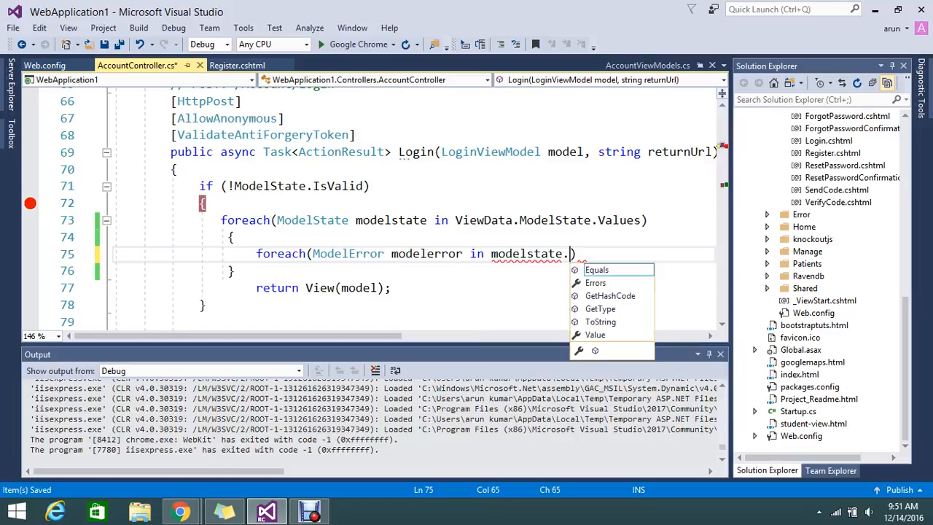
type("Errors")
type("{")
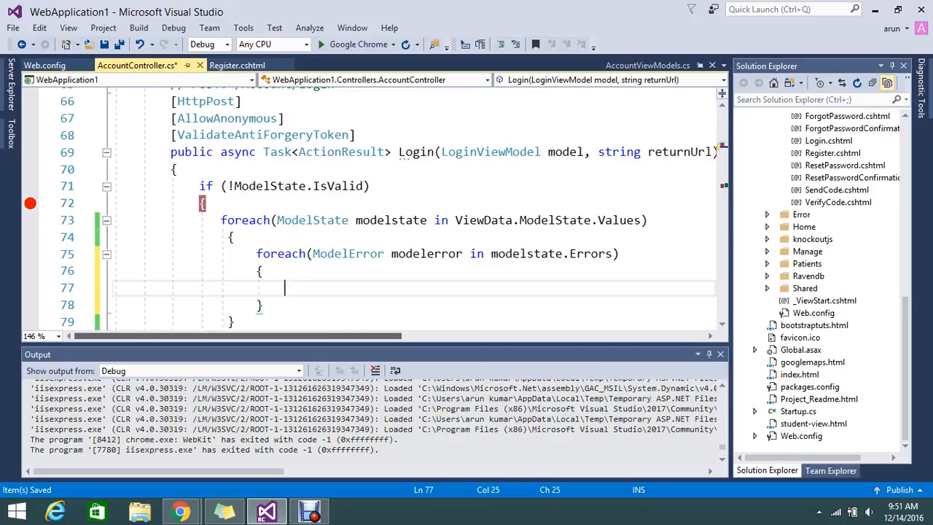
scroll("down", 3)
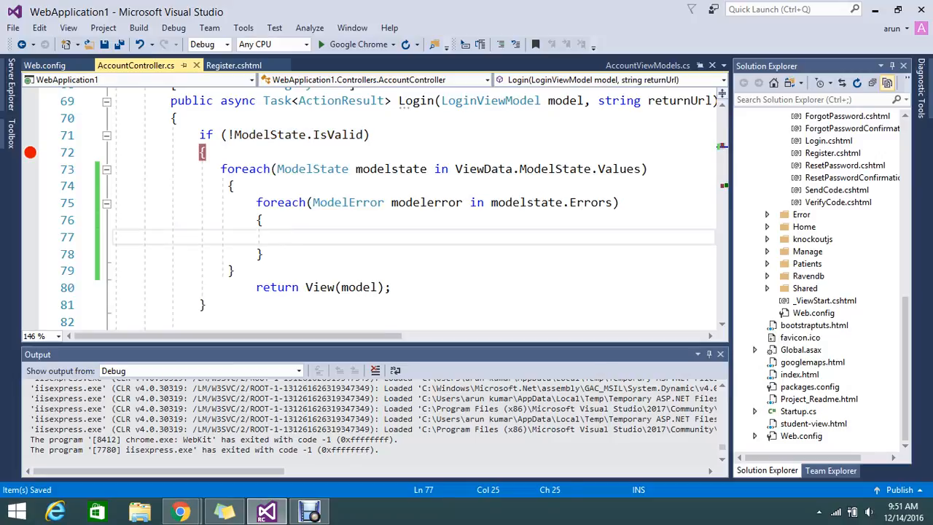
- Store modelerror.ErrorMessage in a string errormessage inside the inner loop
type("//d")
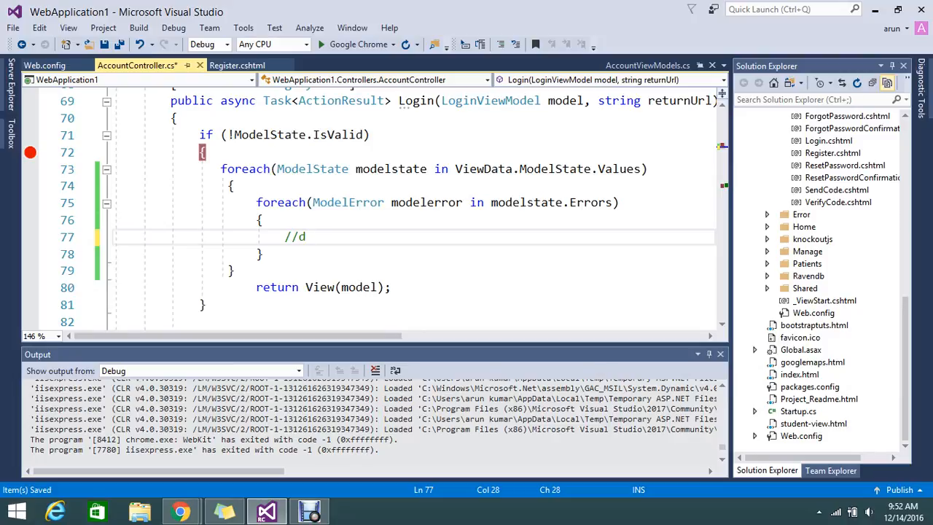
double_click(425, 201)
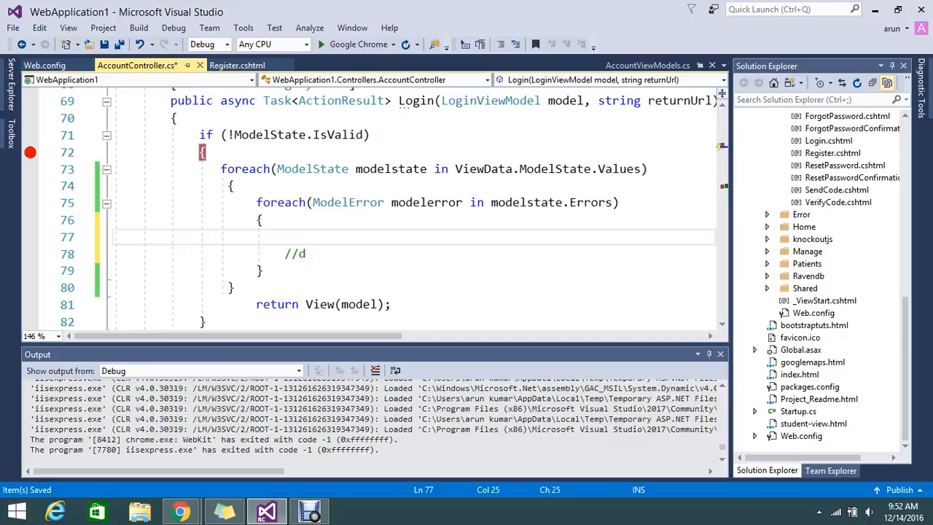
type("mo")
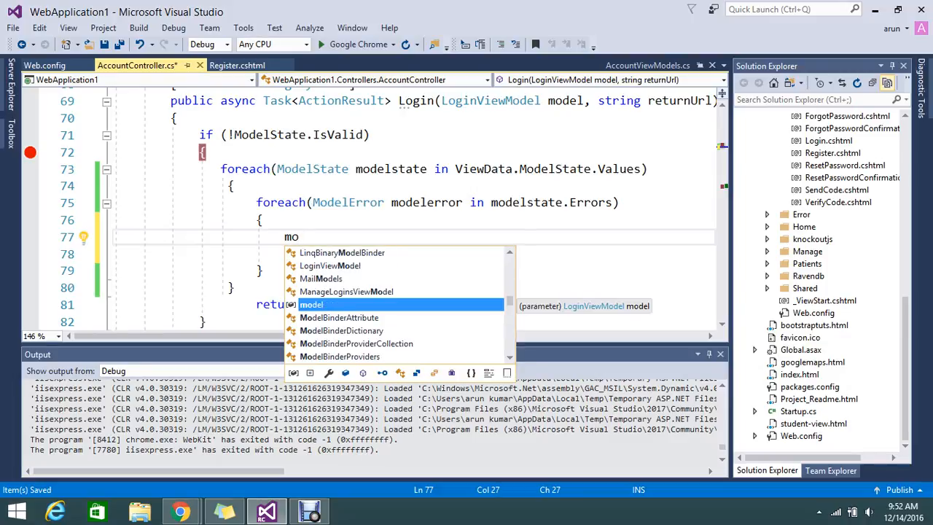
type("s")
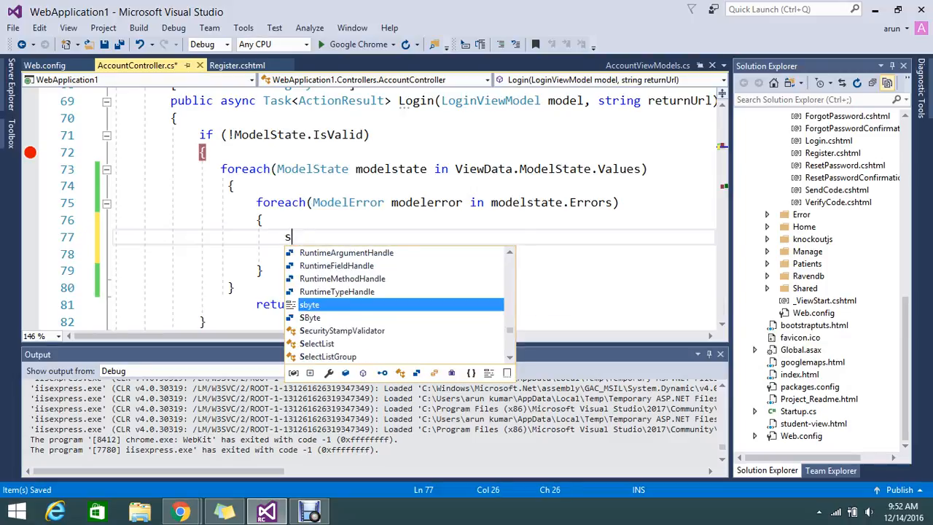
type("tring")
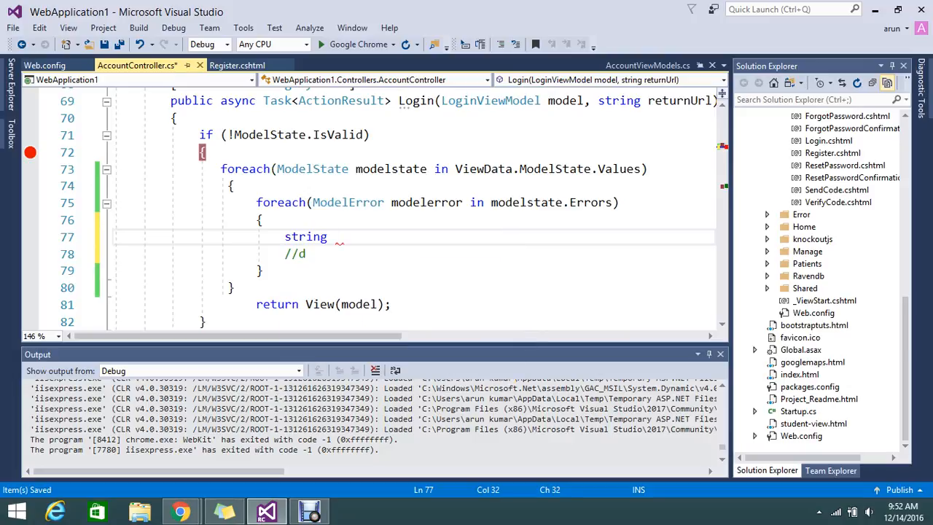
type("err")
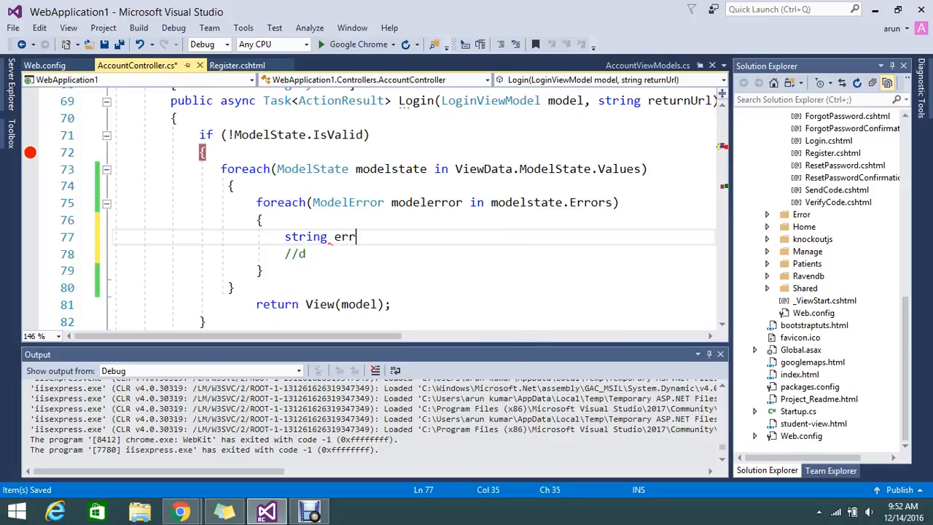
type("orm")
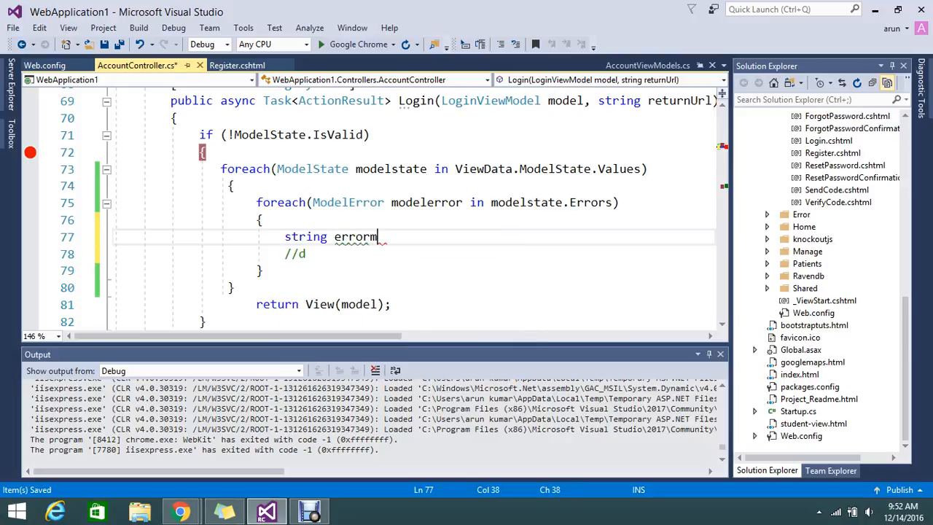
type("essag")
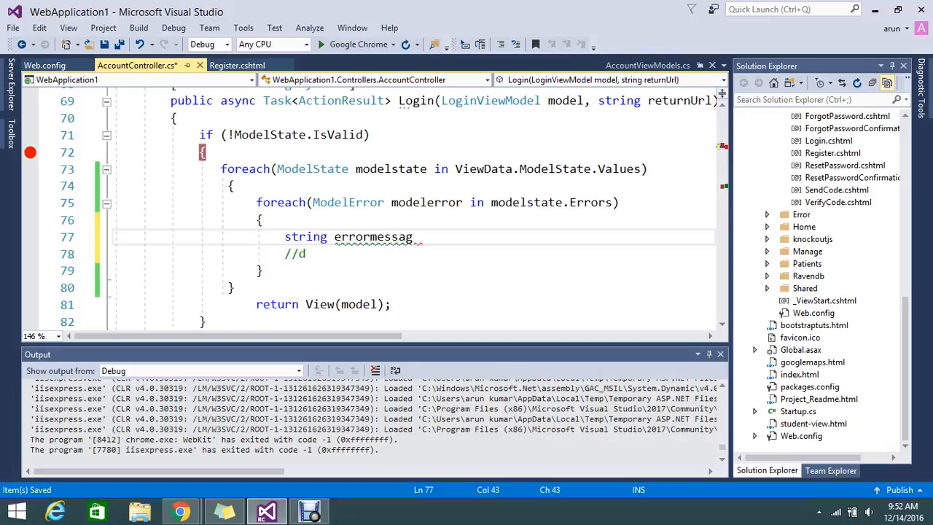
type("e")
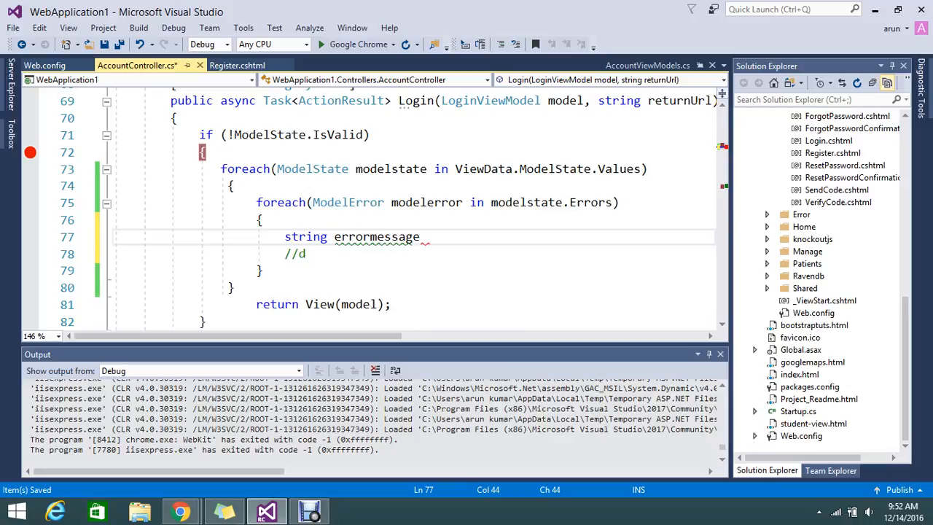
type("=")
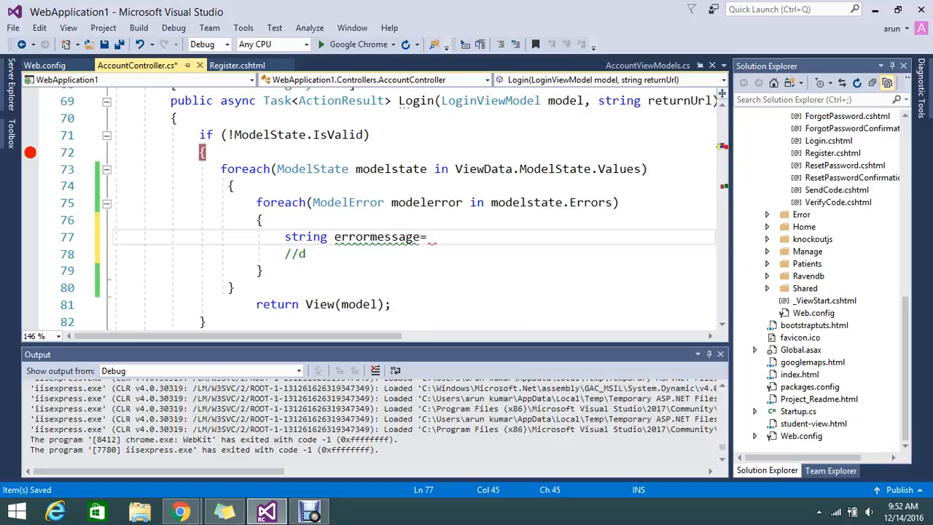
type("mo")
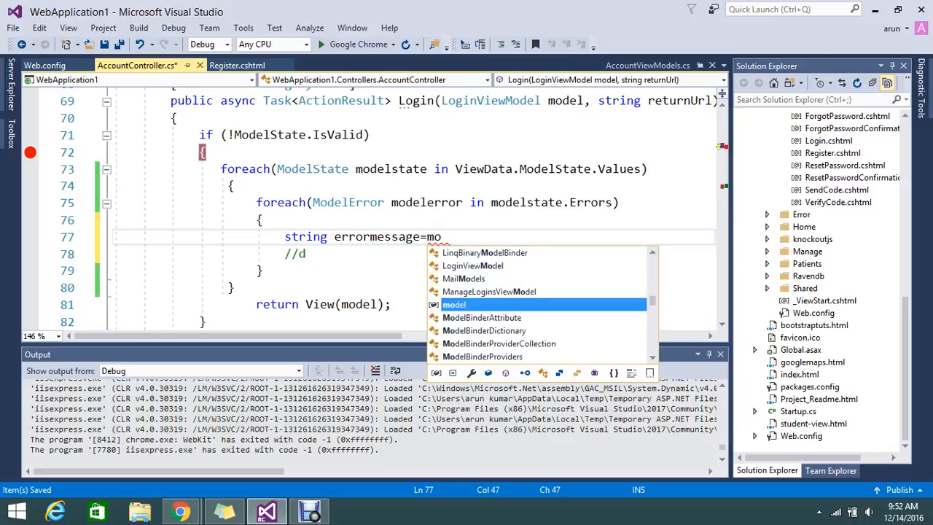
type("de")
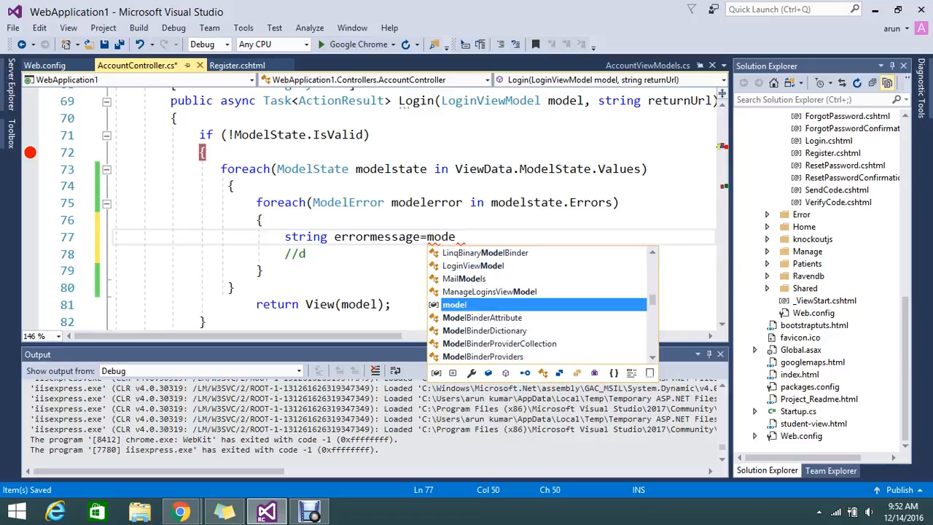
type("l")
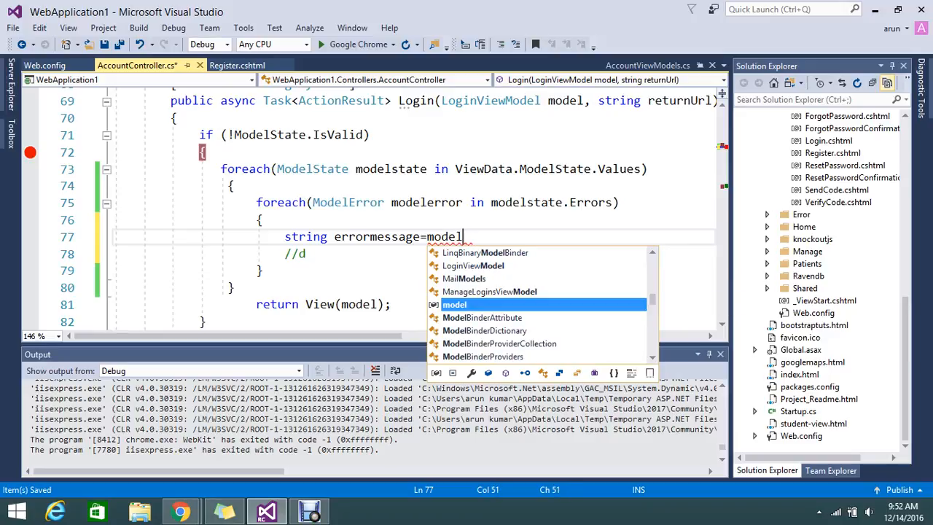
type("error.")
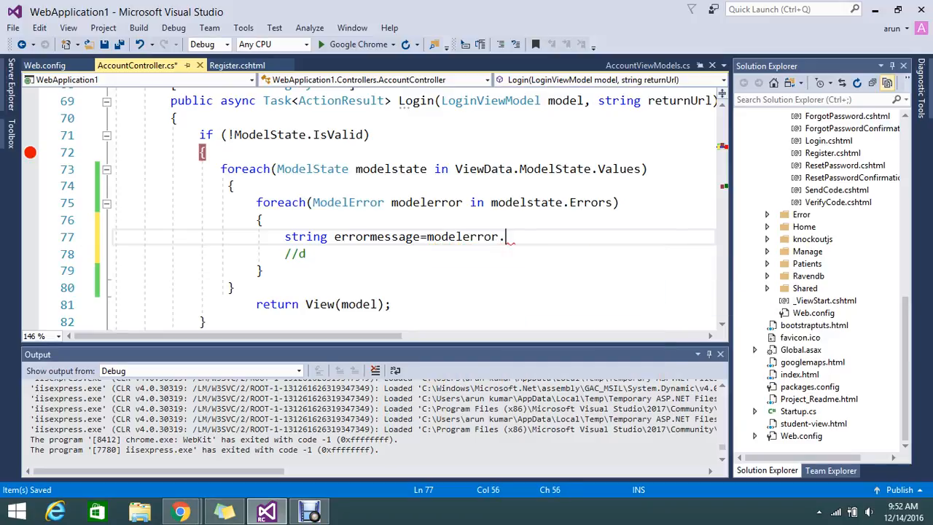
type("ErrorMessage")
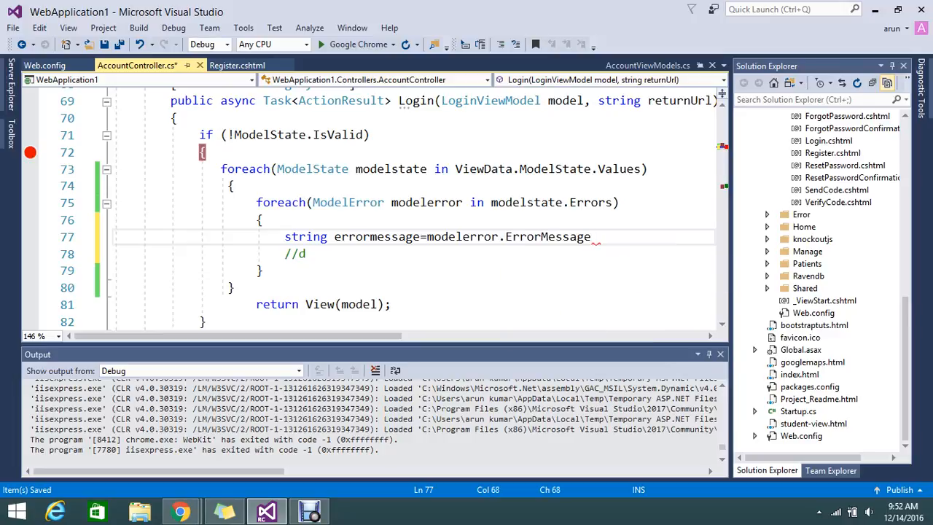
type(";")
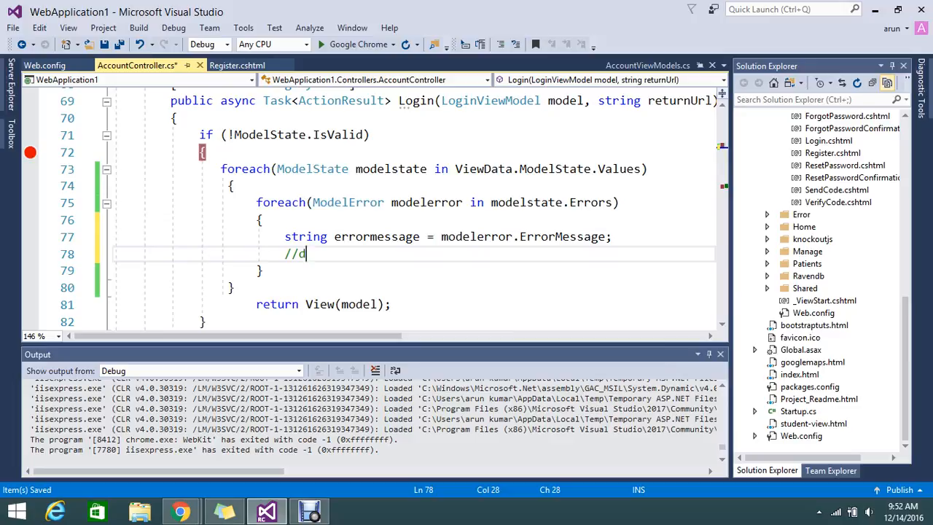
- Add the commented //logmethod(modelerror); call and launch the app under the debugger
type("o")
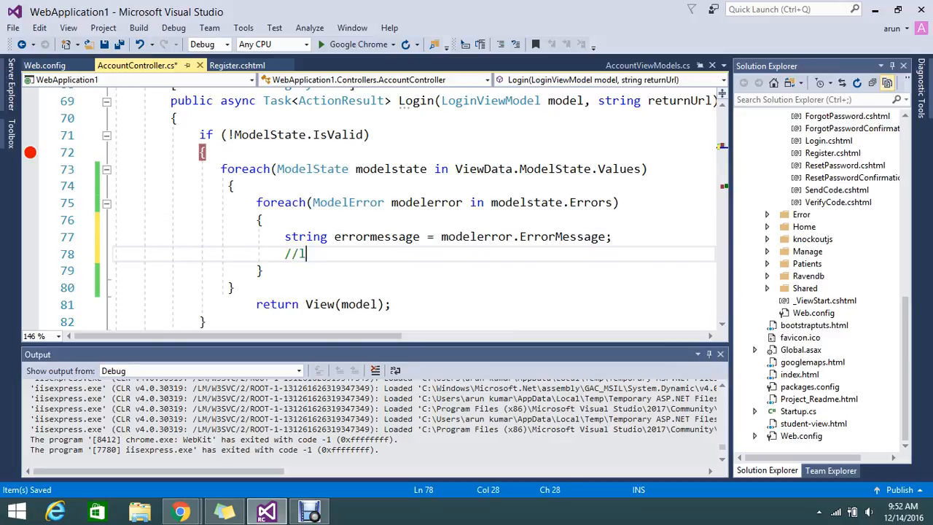
type("ogmet")
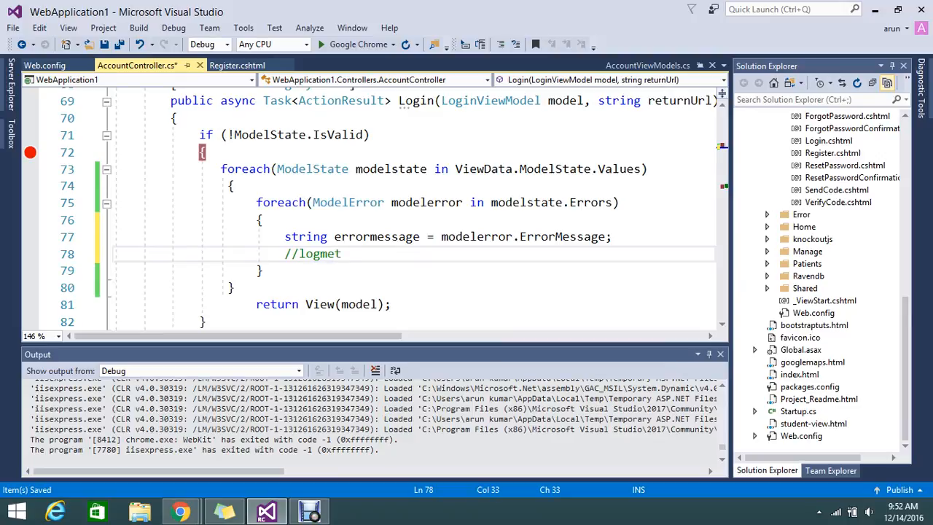
type("od")
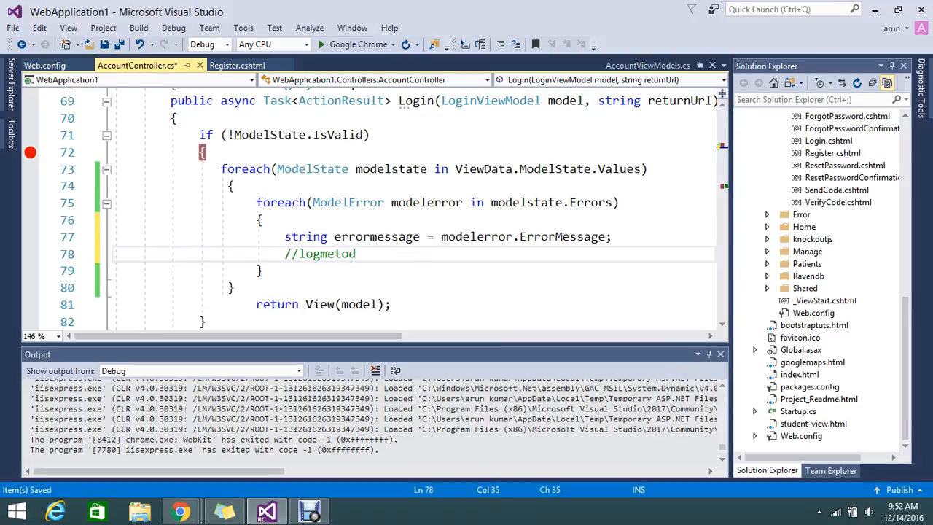
type("()")
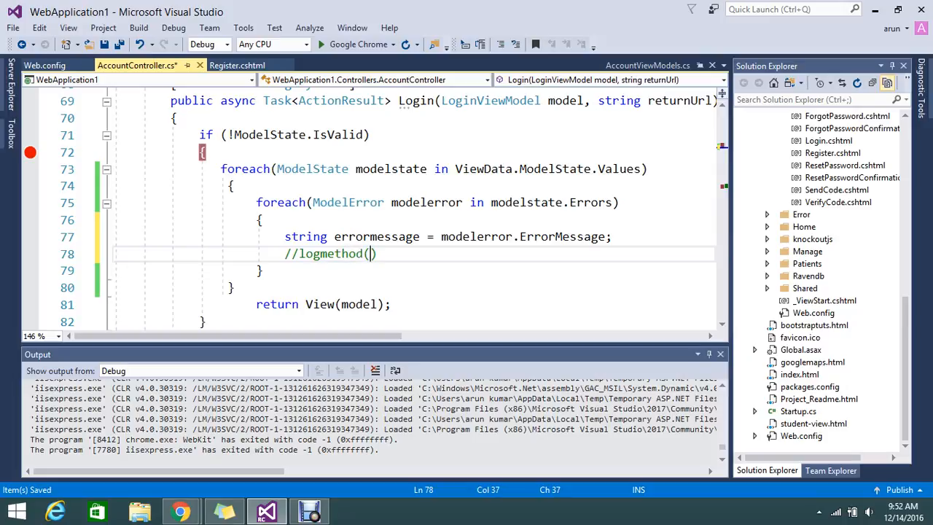
type("mod")
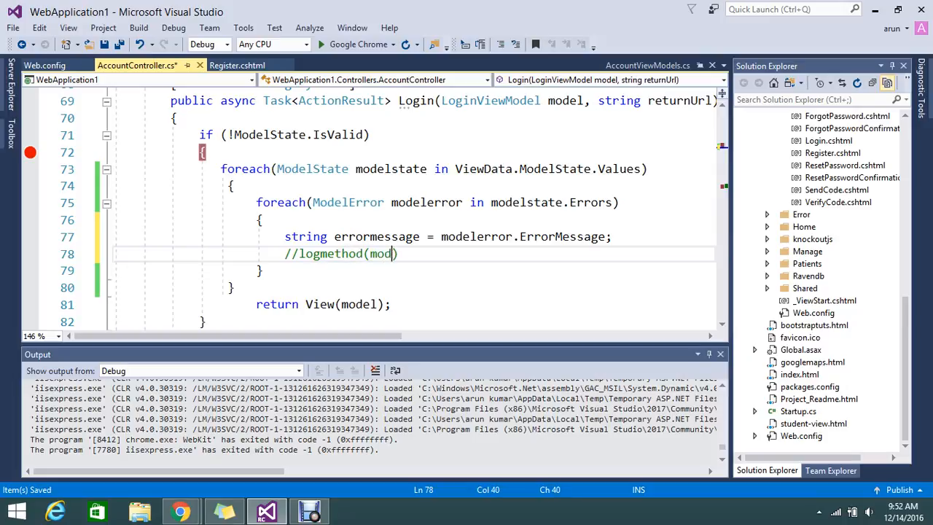
type("el")
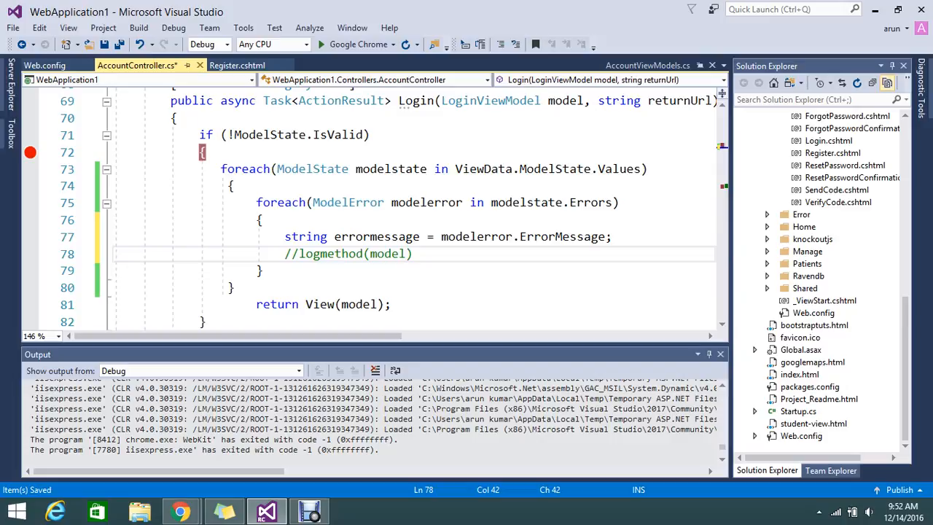
type("error")
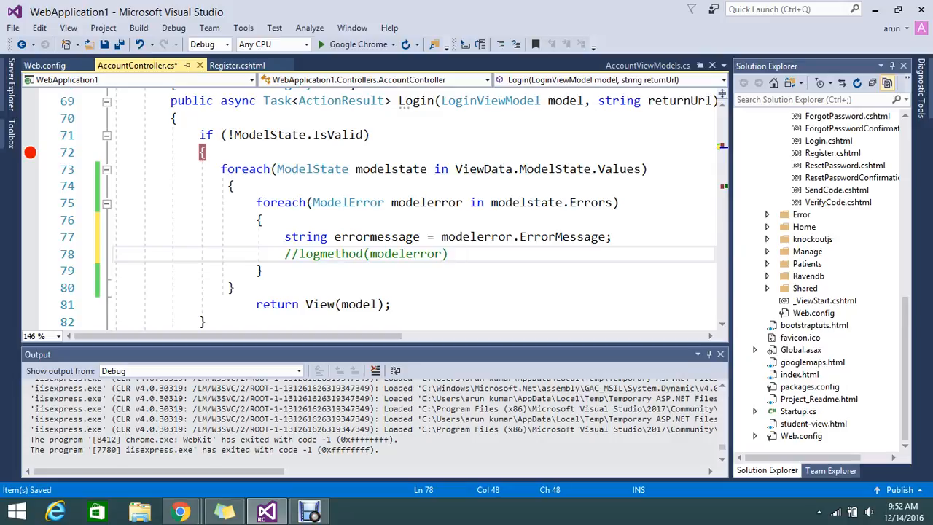
type(";")
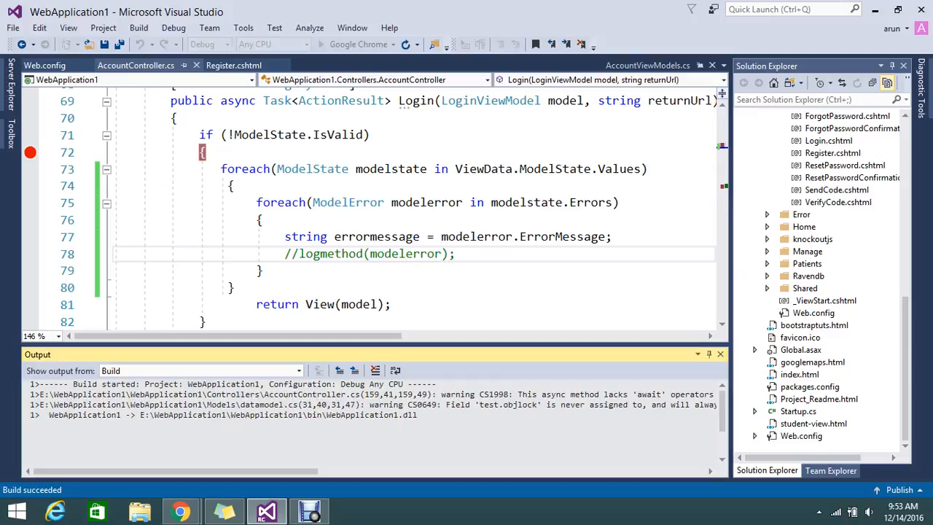
left_click(321, 43)
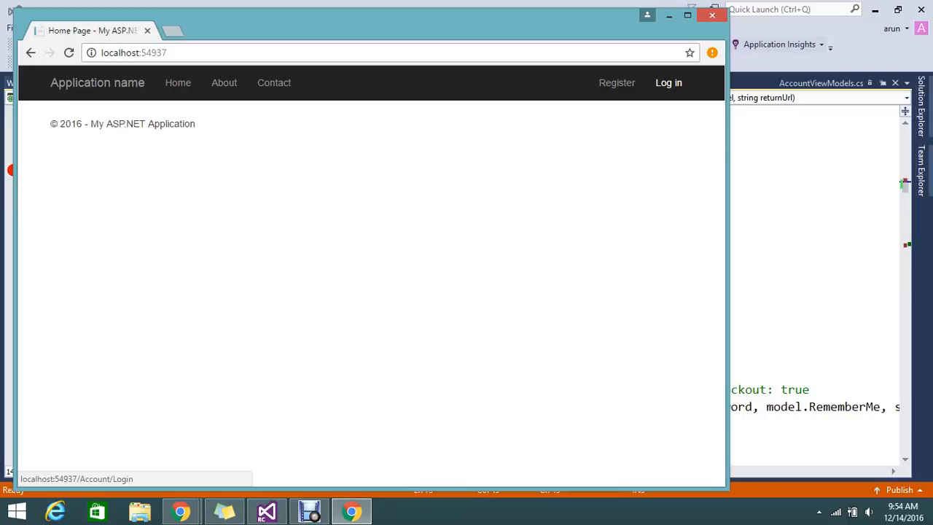
- Go to the site's login page in Chrome and submit the login form
left_click(668, 81)
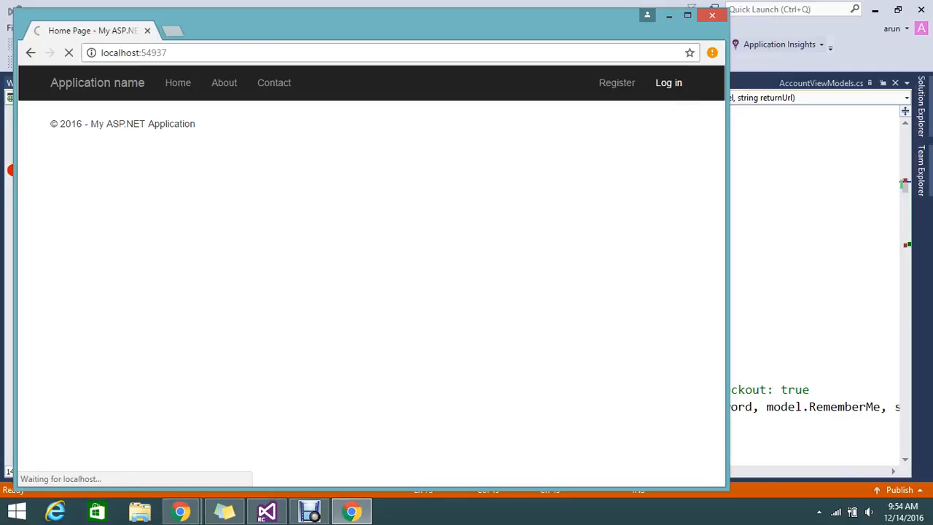
left_click(667, 81)
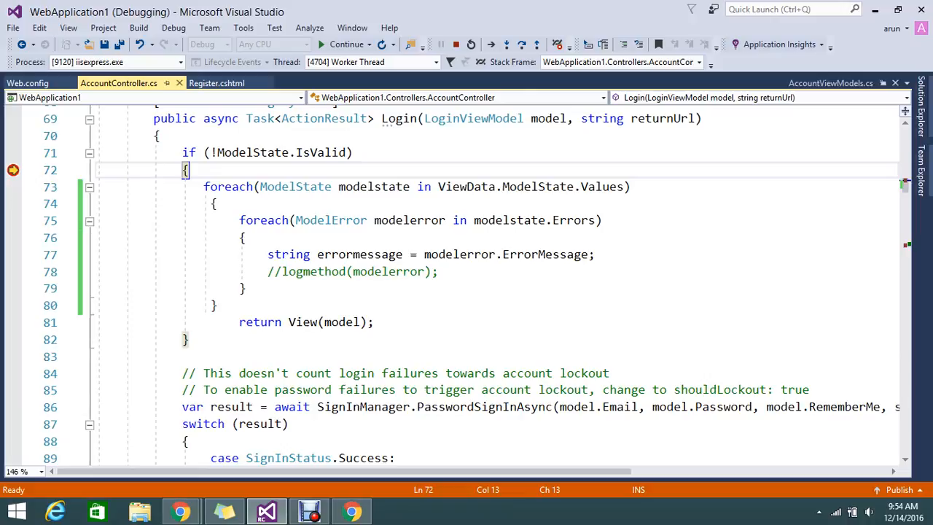
- Step into the loops and inspect modelerror and errormessage showing 'The Email field is required.'
key("F10")
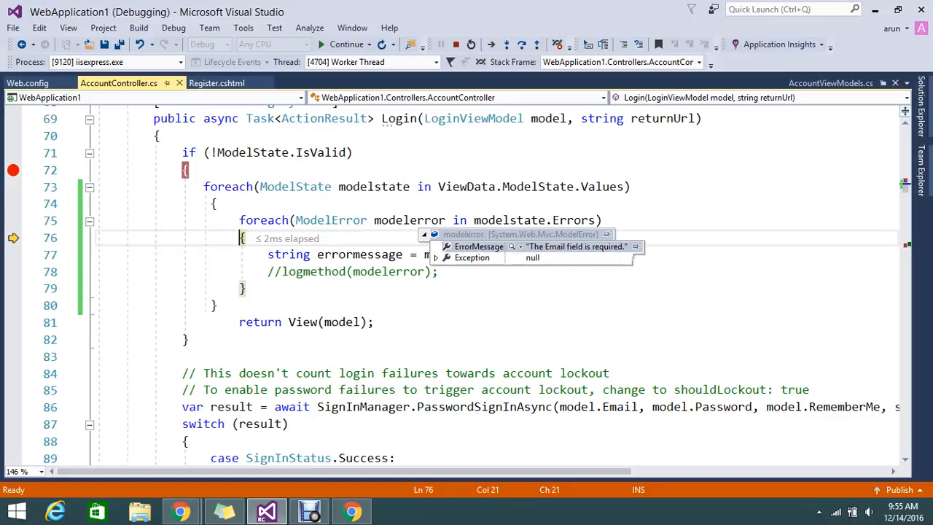
left_click(507, 44)
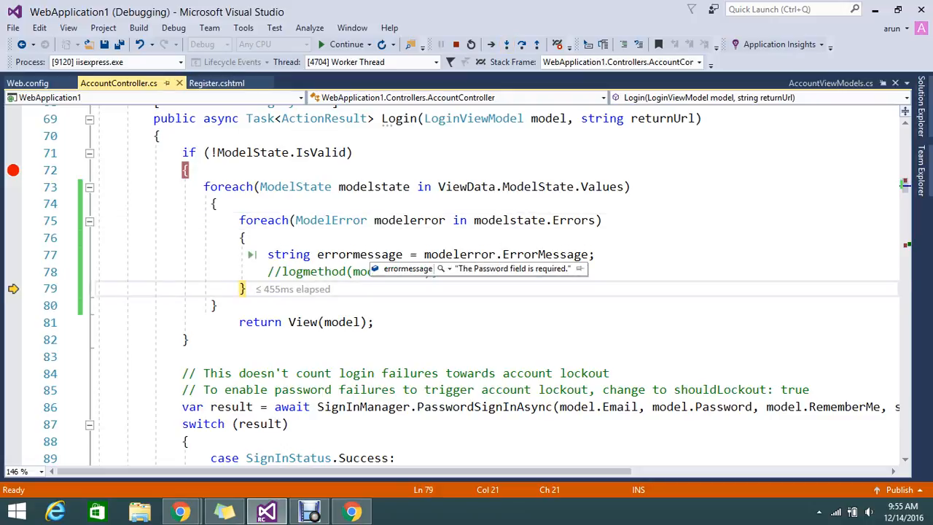
left_click(504, 43)
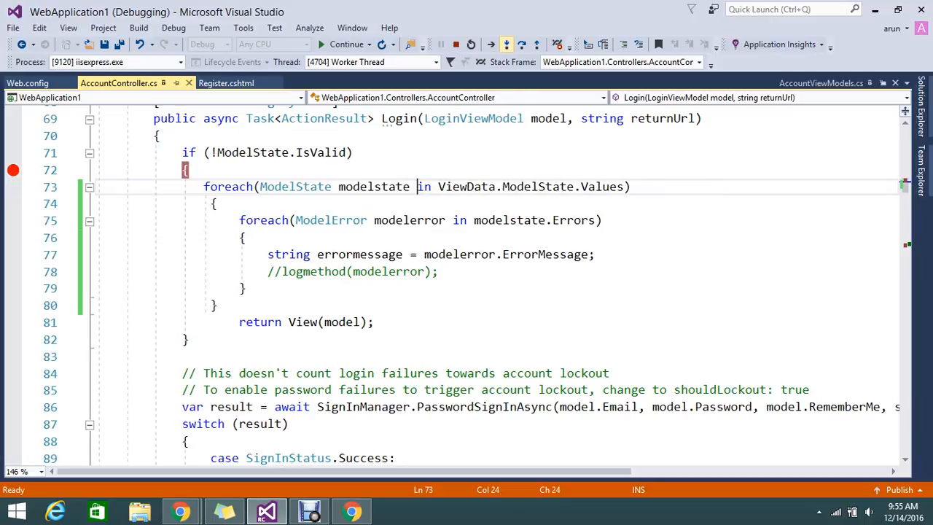
- Step through the remaining iterations to return View(model) and resume execution
key("F10")
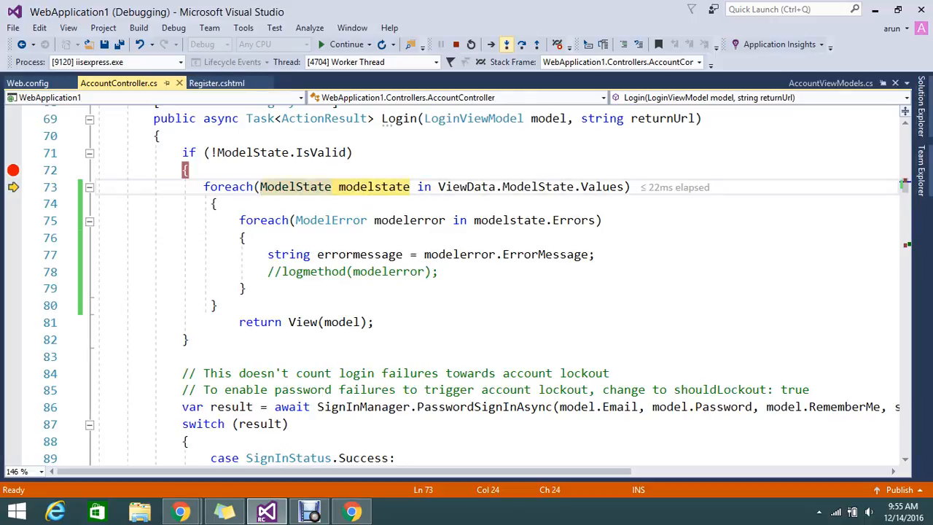
key("F10")
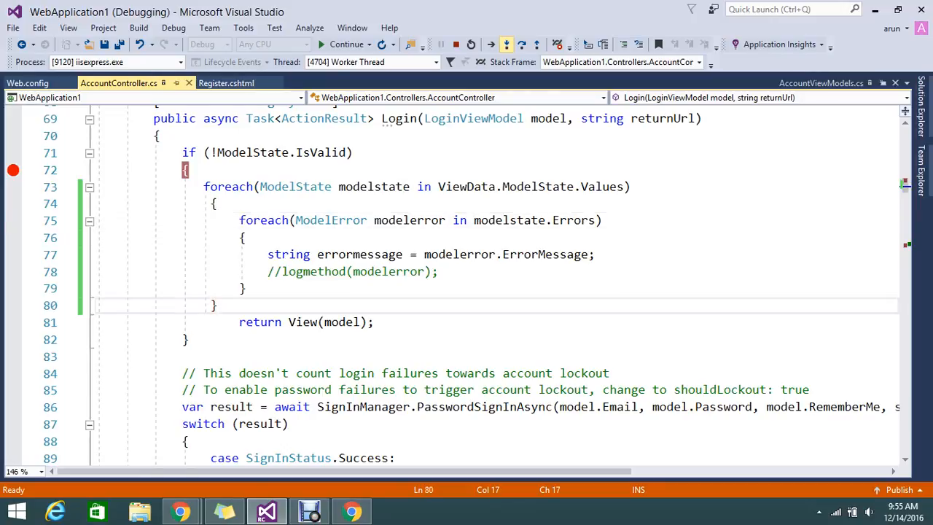
key("F10")
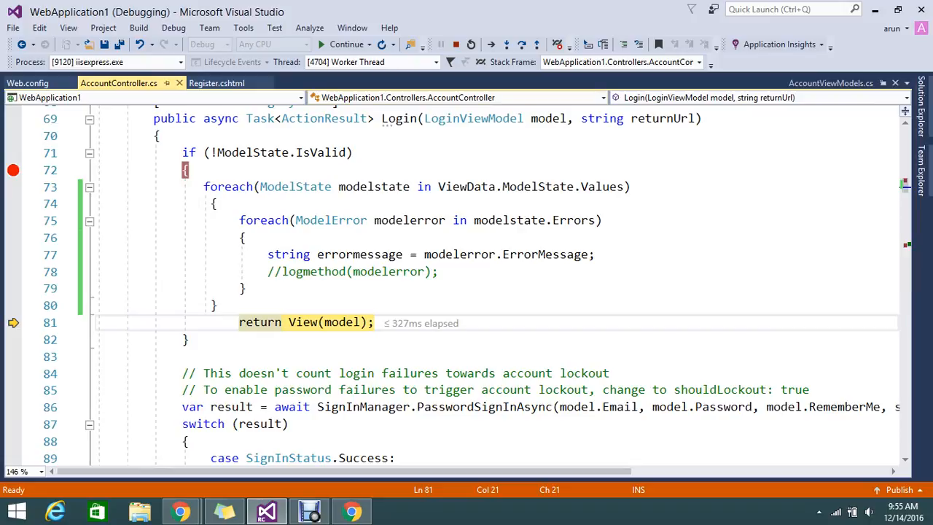
left_click(347, 44)
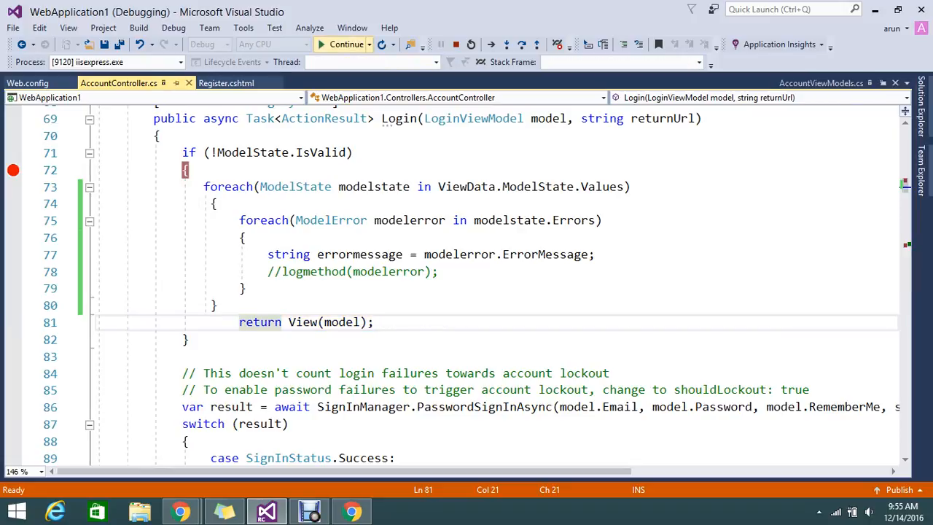